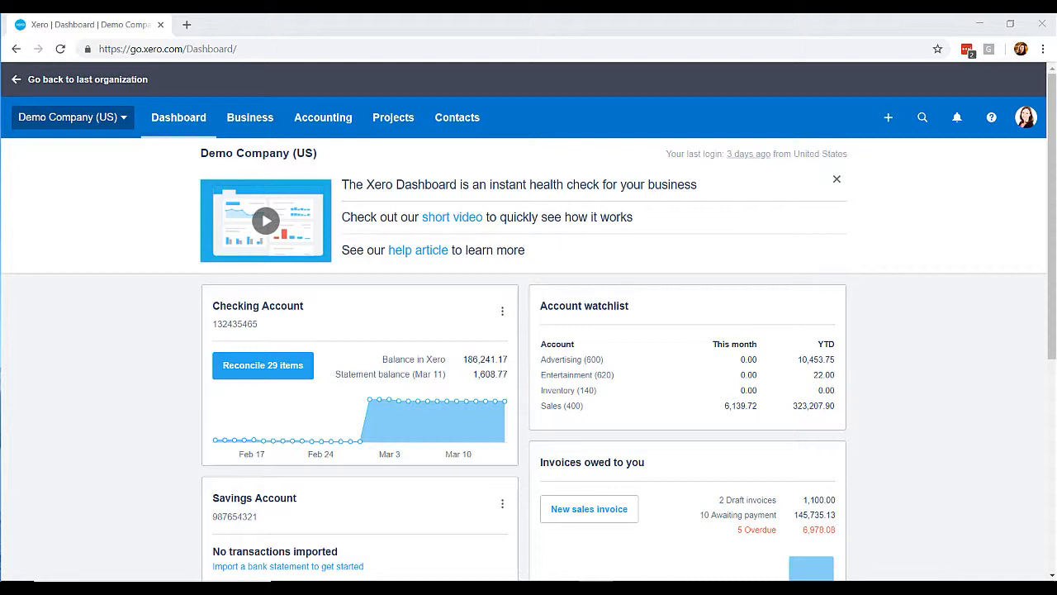
mouse_move(72, 222)
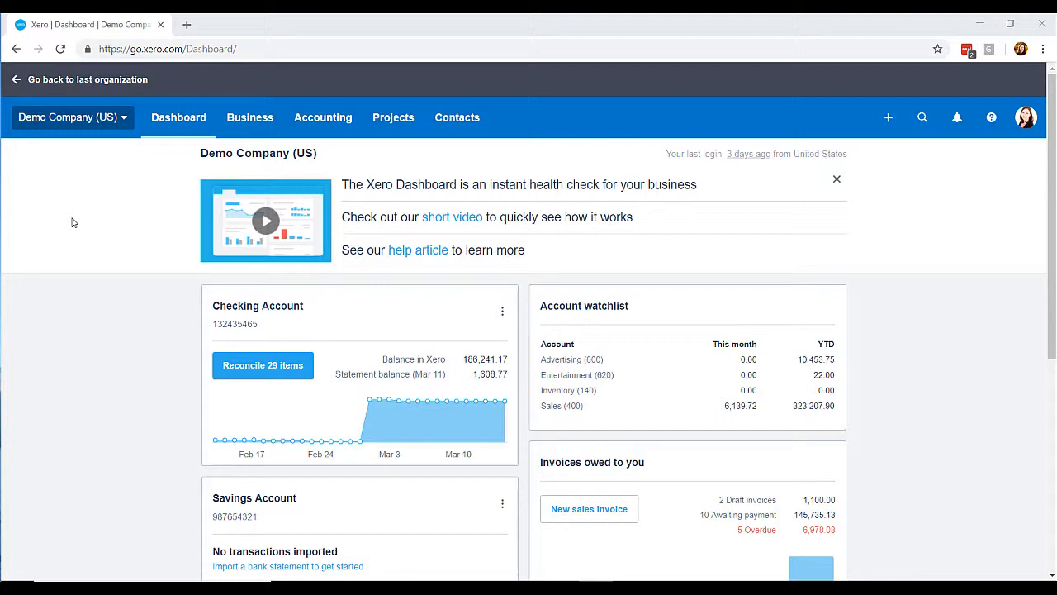
mouse_move(88, 287)
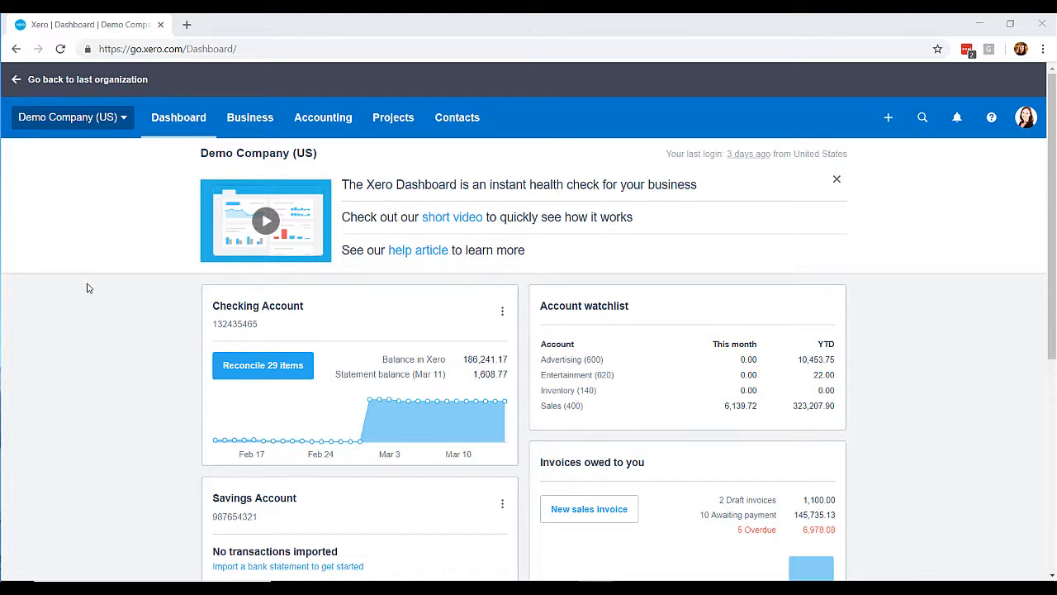
mouse_move(538, 96)
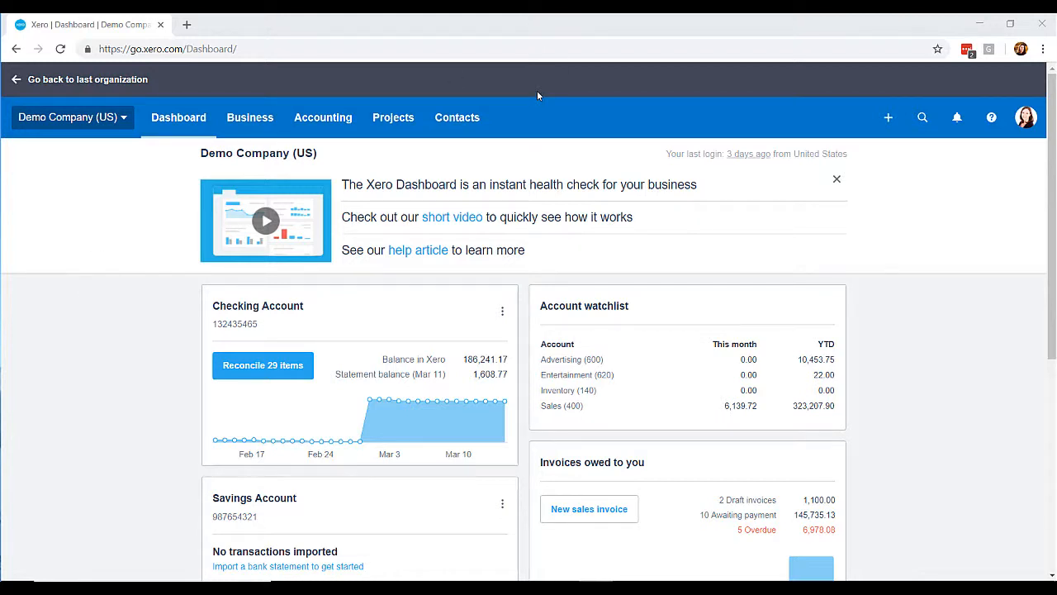
mouse_move(189, 136)
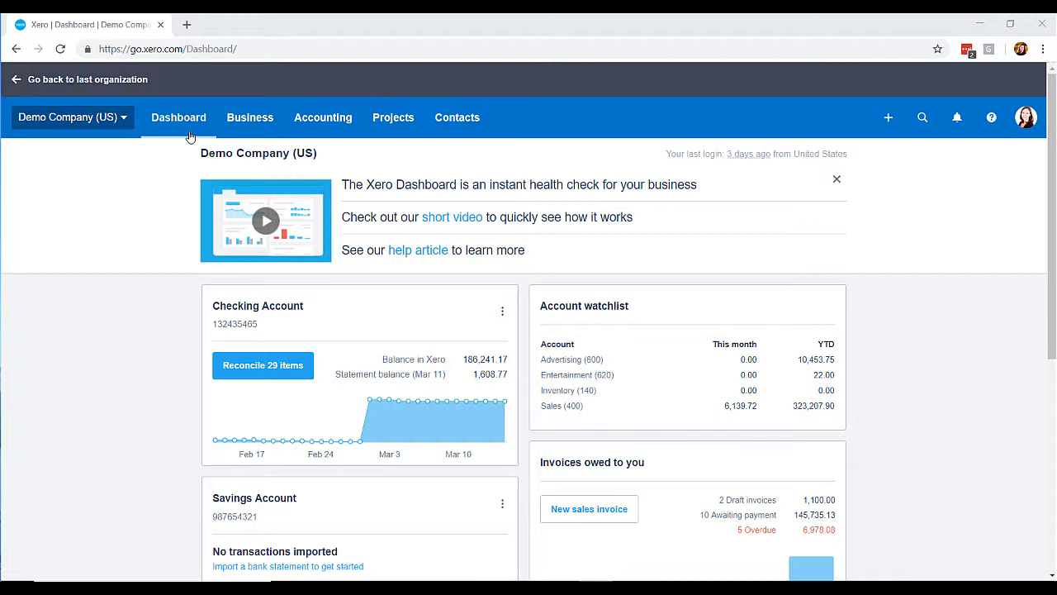
mouse_move(266, 306)
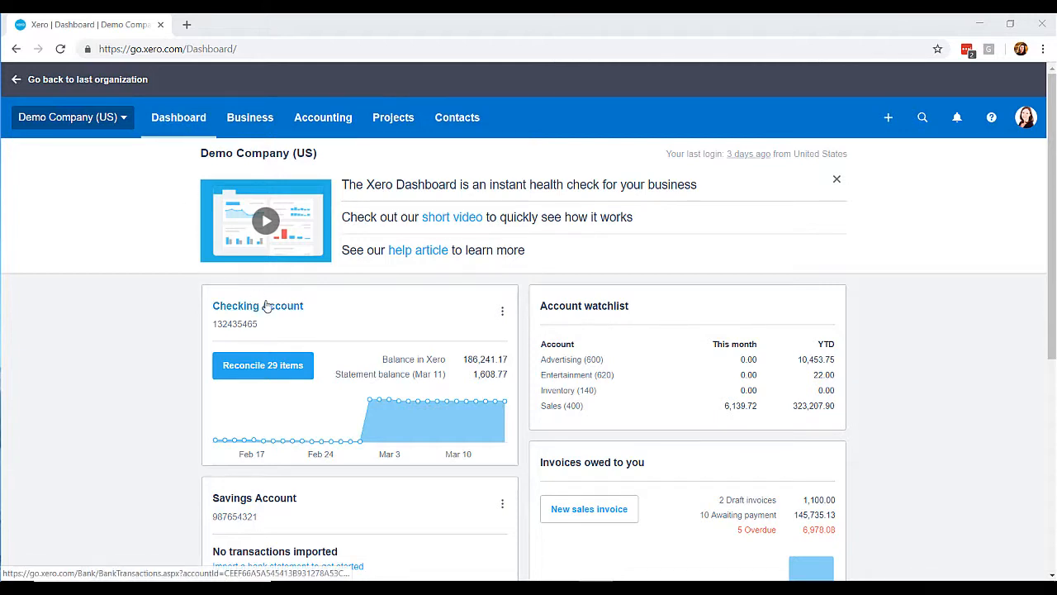
mouse_move(269, 311)
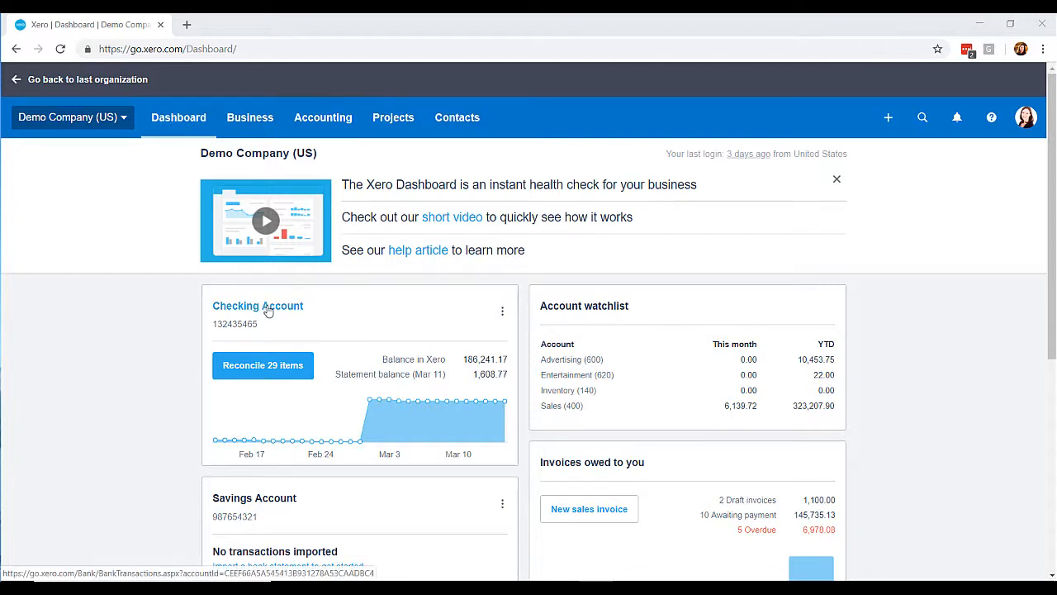
mouse_move(387, 325)
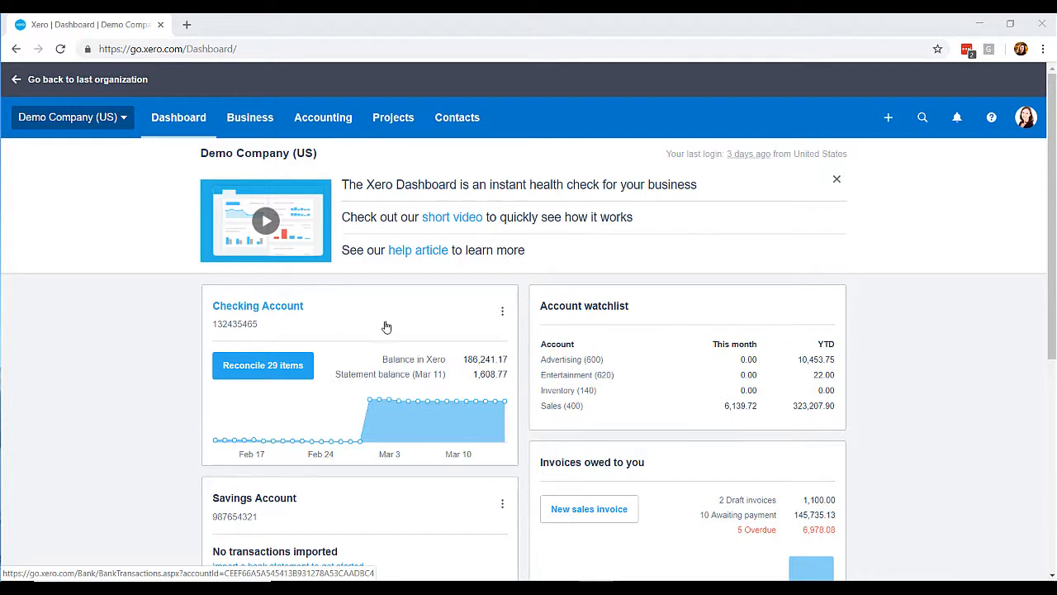
mouse_move(503, 317)
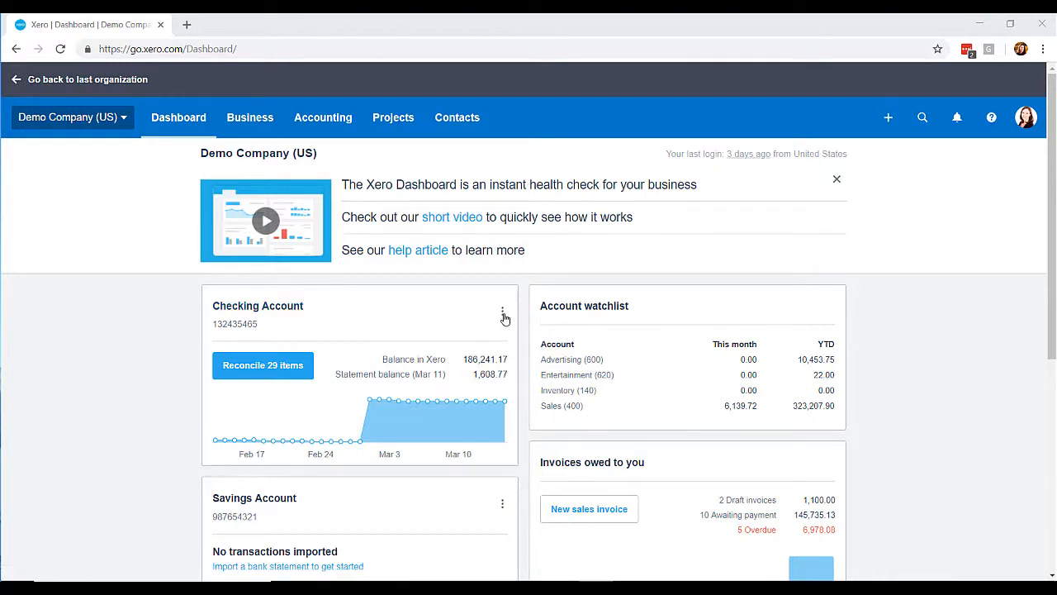
mouse_move(490, 324)
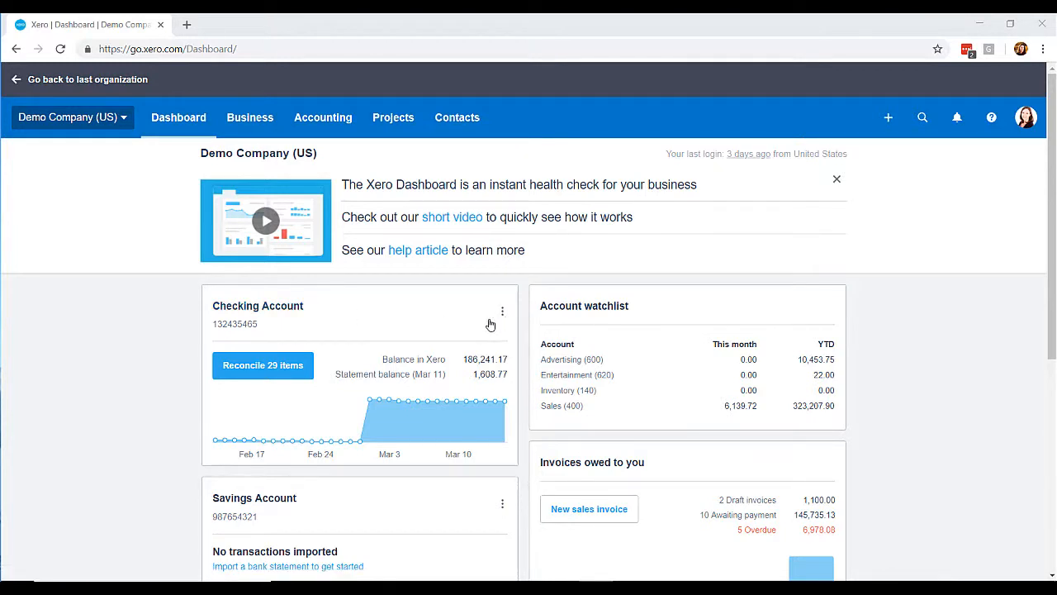
mouse_move(33, 419)
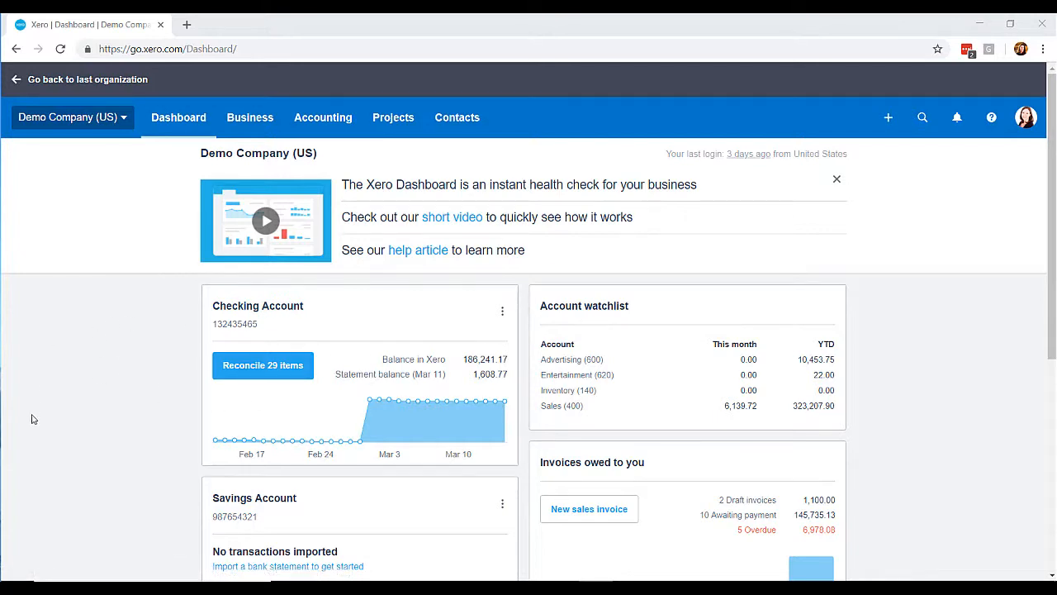
mouse_move(502, 314)
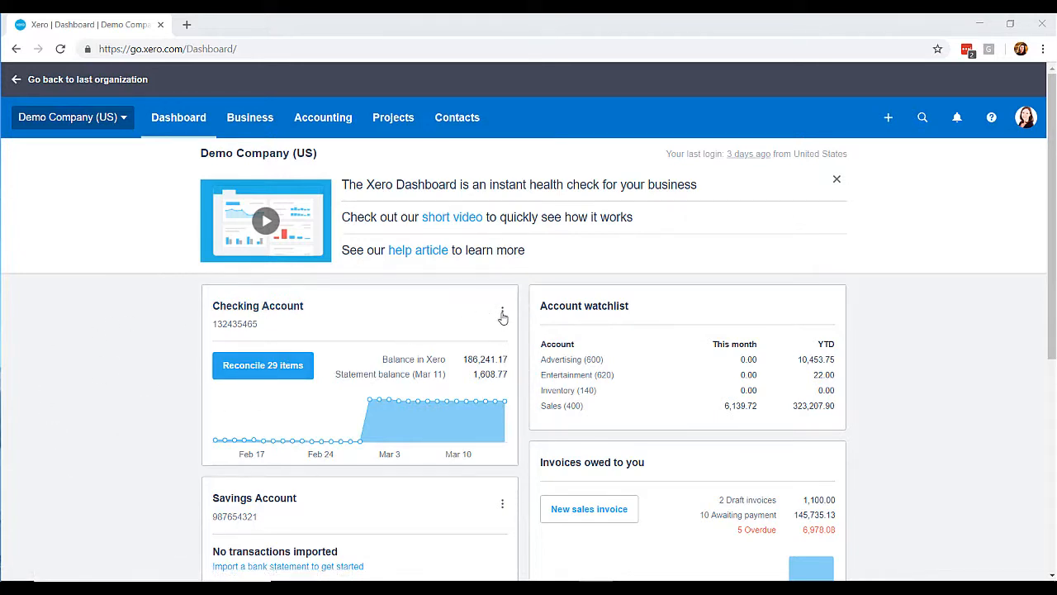
left_click(502, 313)
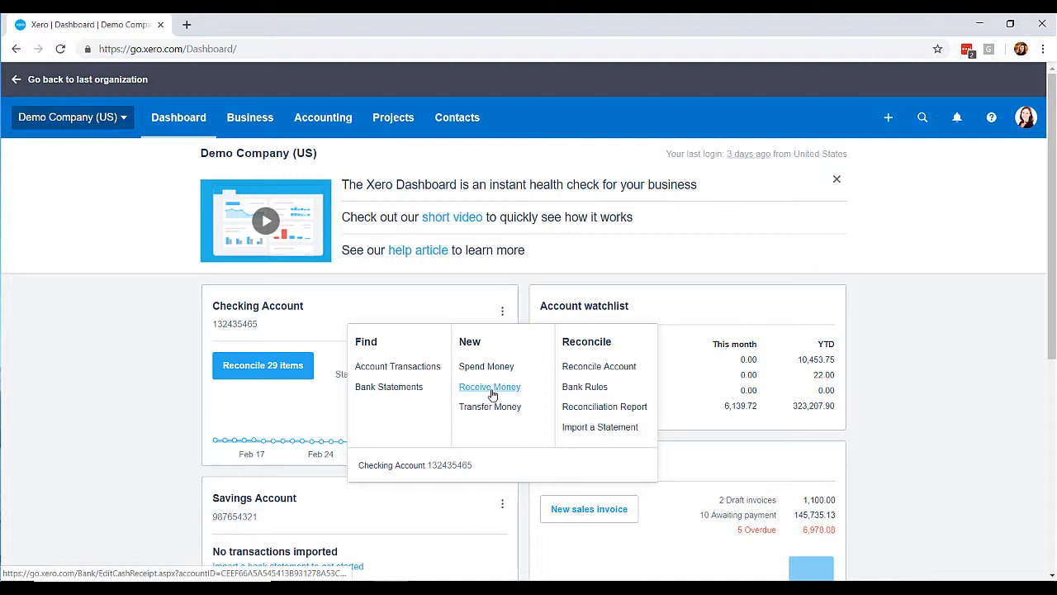
left_click(489, 387)
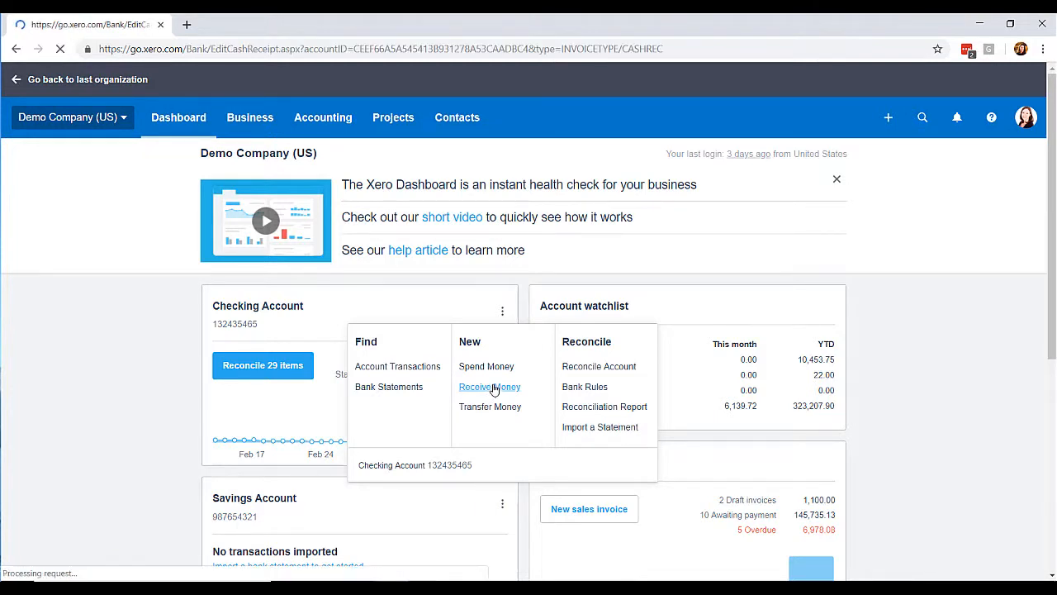
left_click(488, 386)
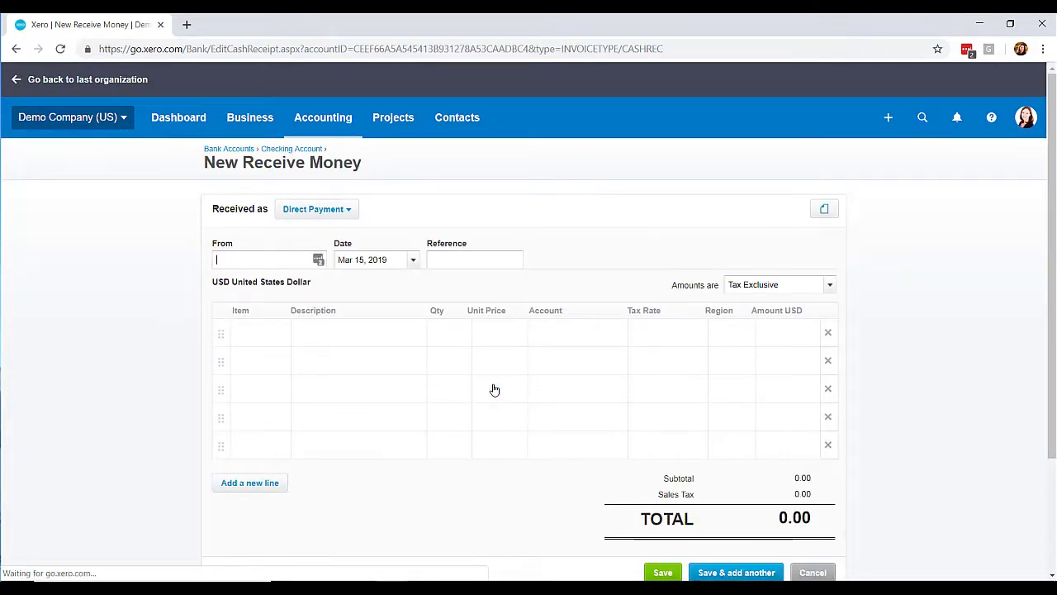
type("mid")
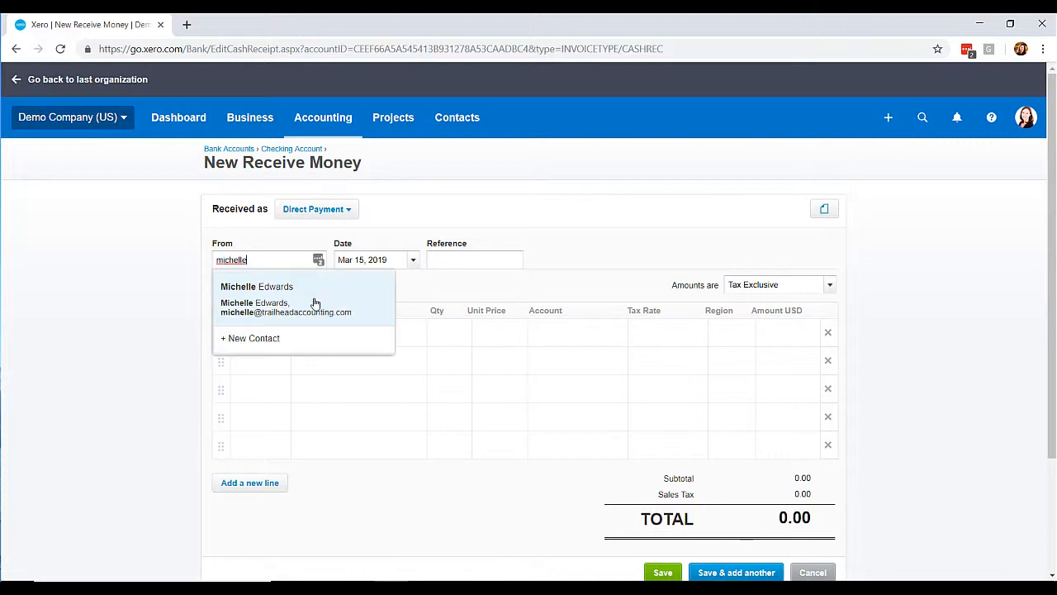
left_click(256, 287)
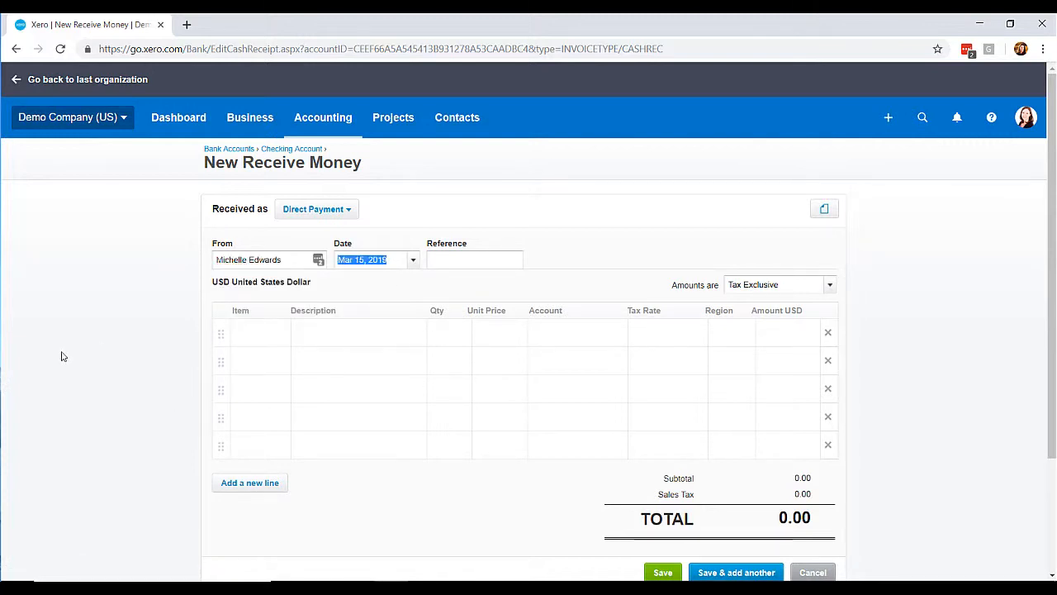
- Date it Mar 1, 2019 and add a 5,000.00 capital contribution line funding March 1st payroll
type("03/01/15")
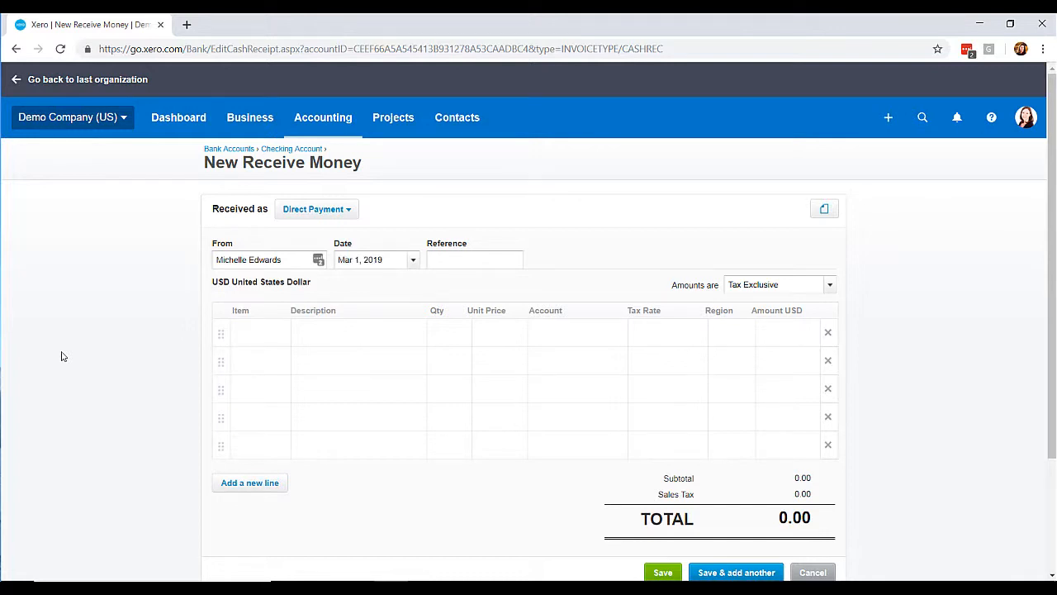
type("Capital Contribution -")
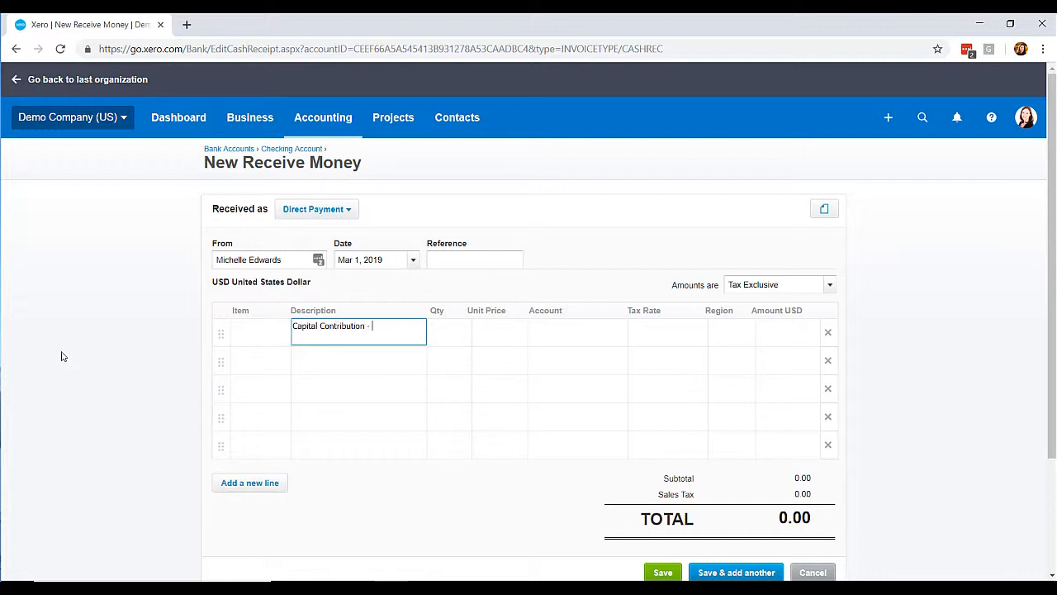
type("fund")
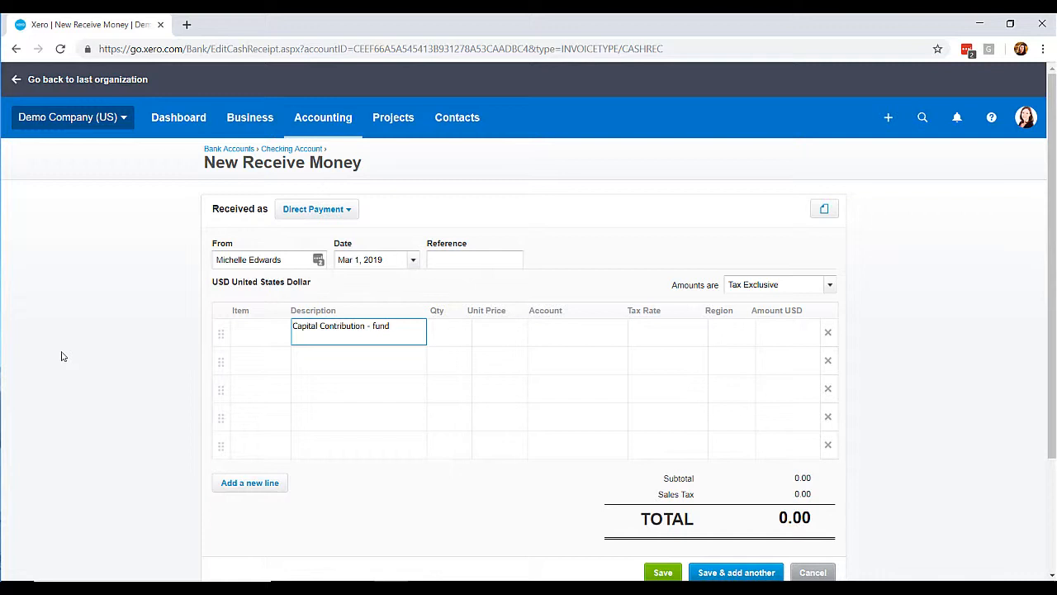
type("March 1st payroll")
left_click(499, 332)
type("5,000")
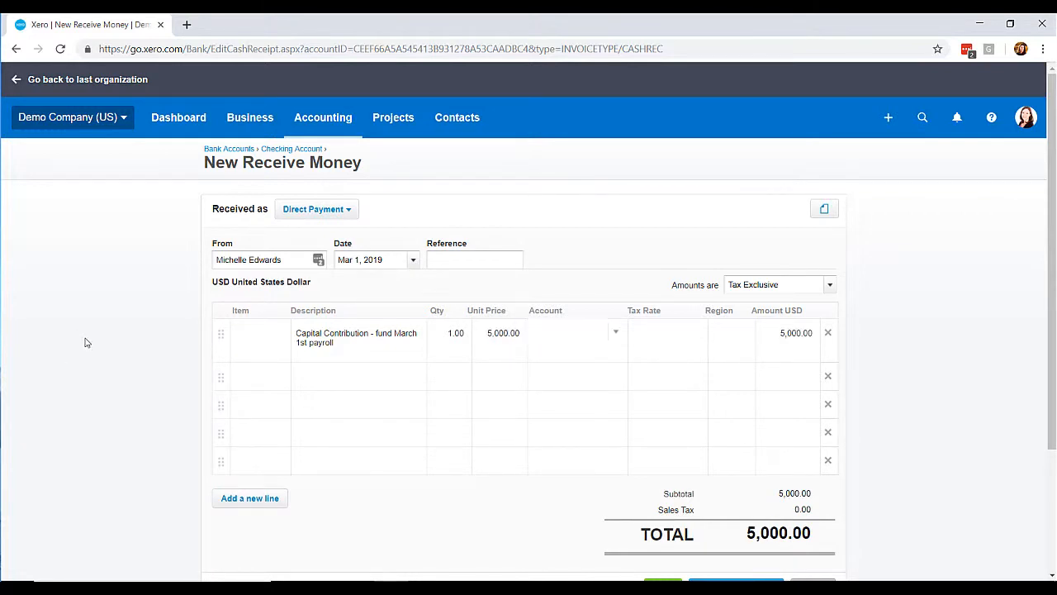
- Code the 5,000.00 contribution line to 300 - Owners Contribution and save the receipt
type("ca")
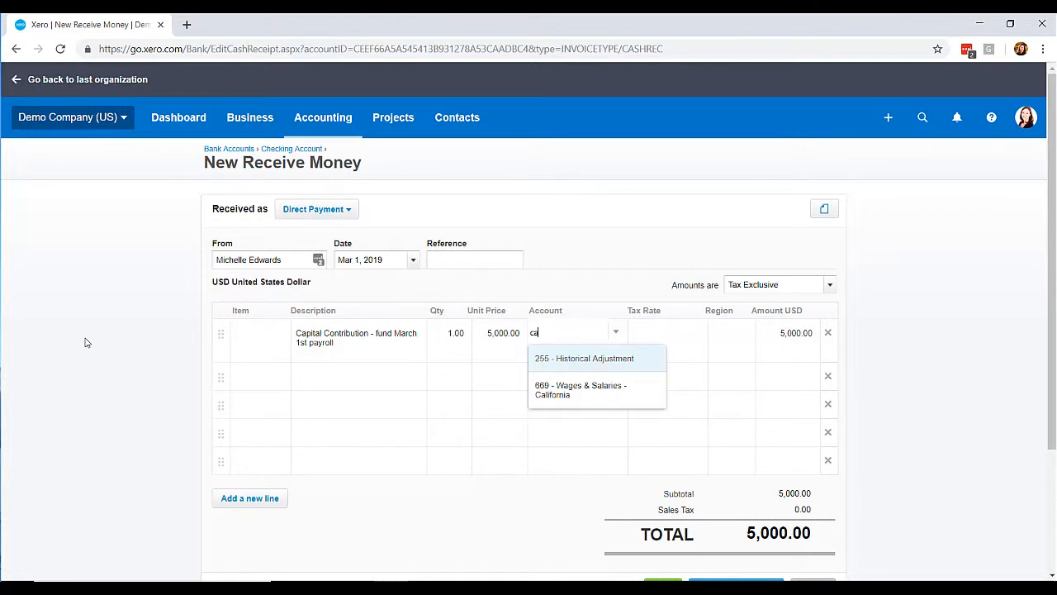
type("own")
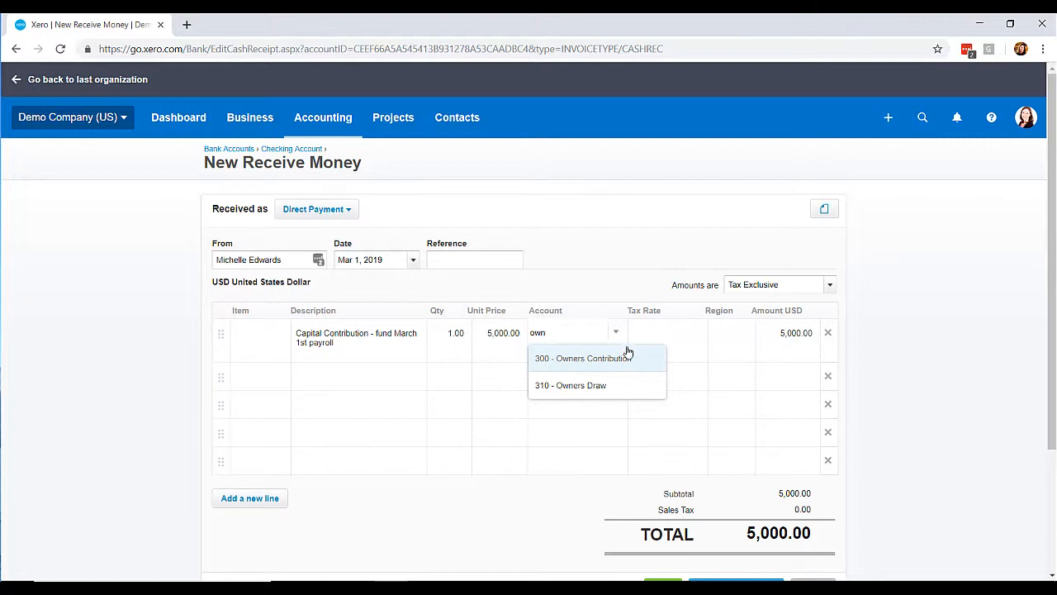
left_click(579, 357)
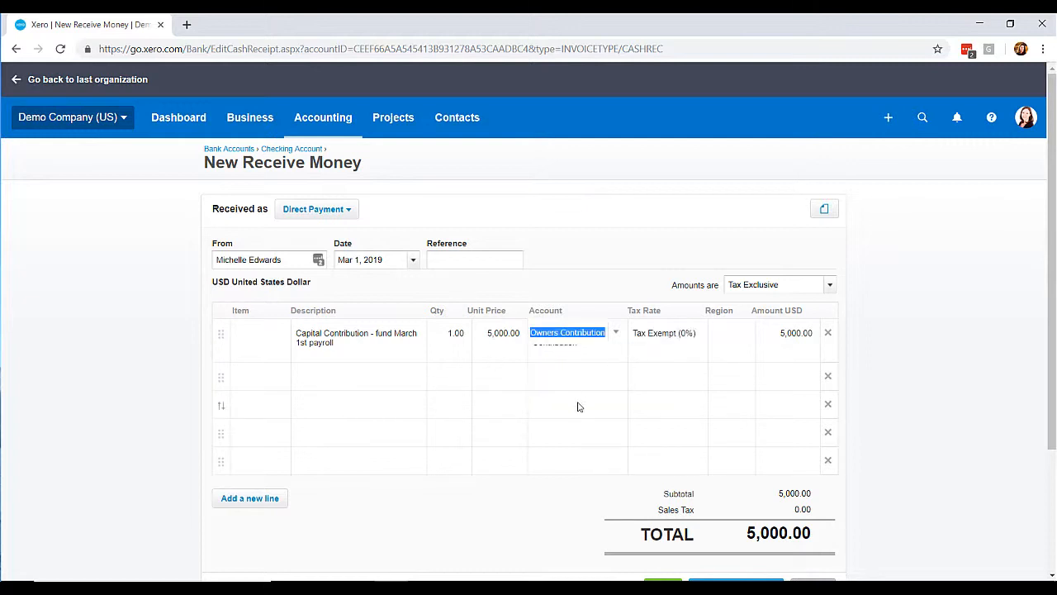
scroll("down", 3)
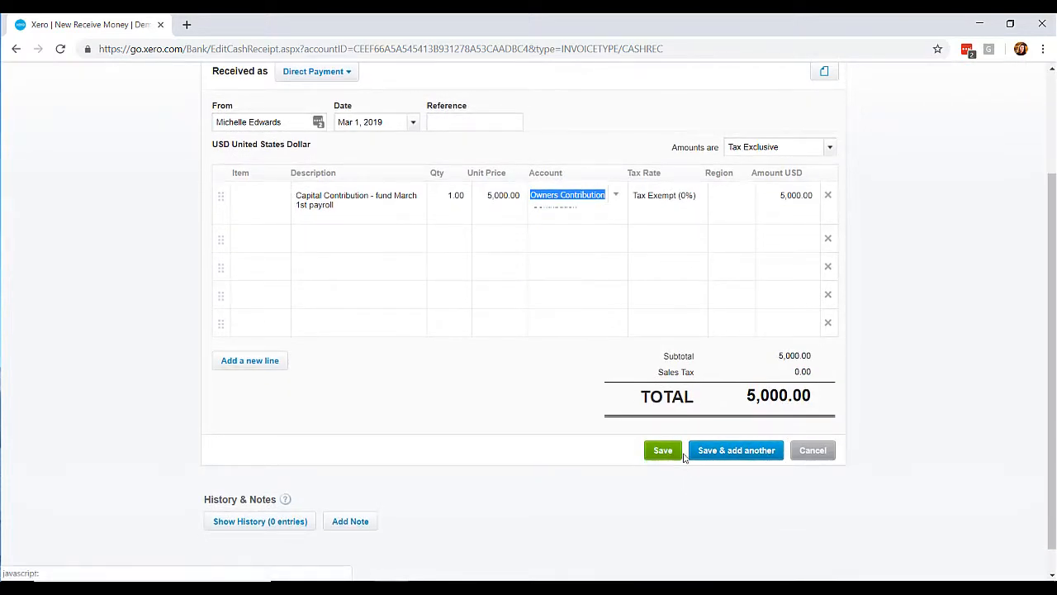
left_click(662, 450)
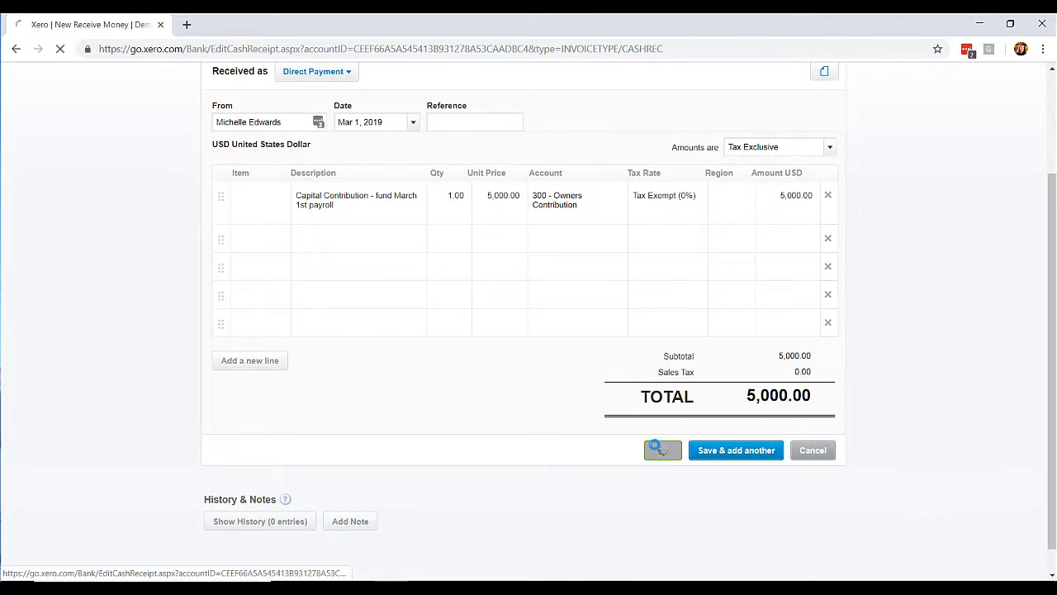
left_click(736, 450)
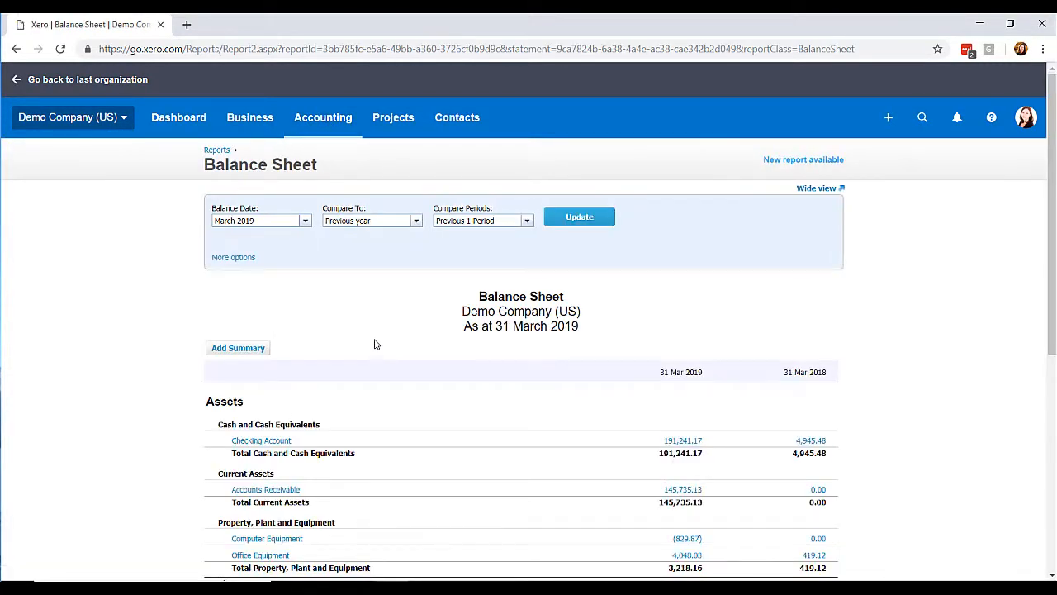
- Check that Owners Contribution shows 5,000.00 under Equity and drill into its transactions
scroll("down", 3)
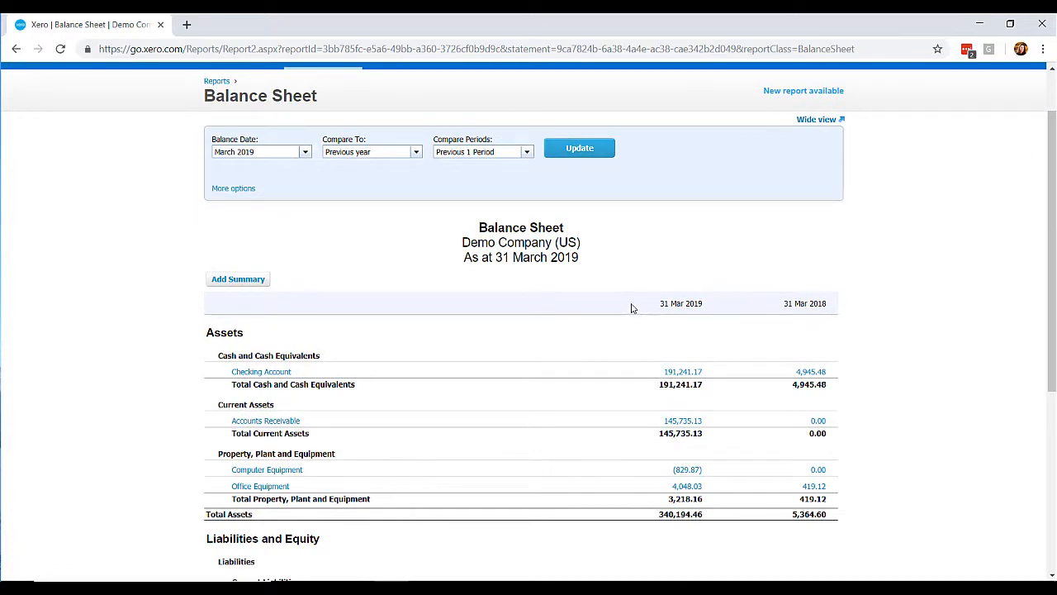
scroll("down", 3)
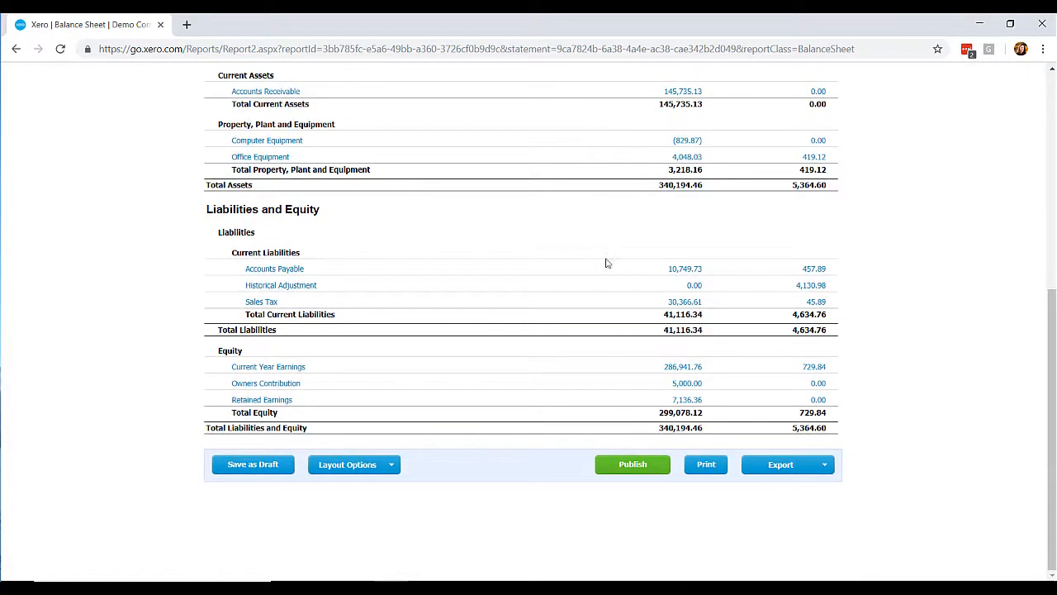
mouse_move(245, 346)
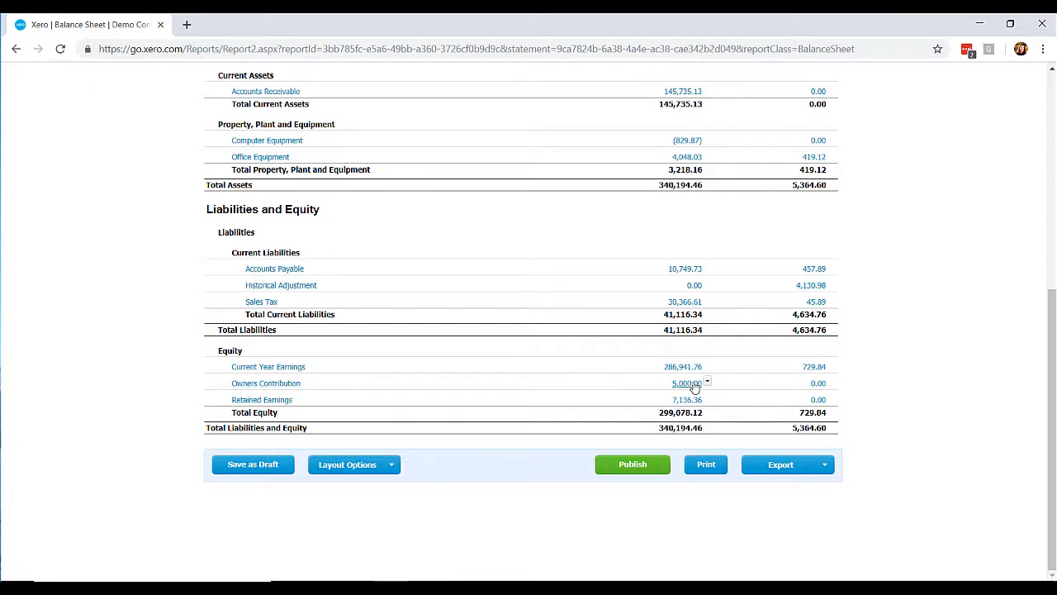
left_click(681, 383)
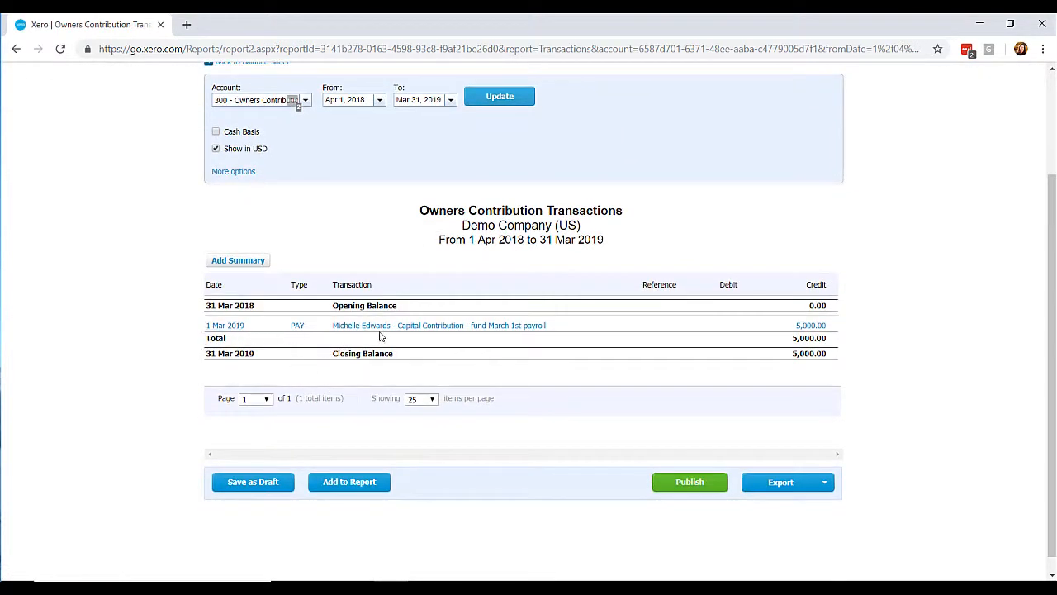
mouse_move(577, 331)
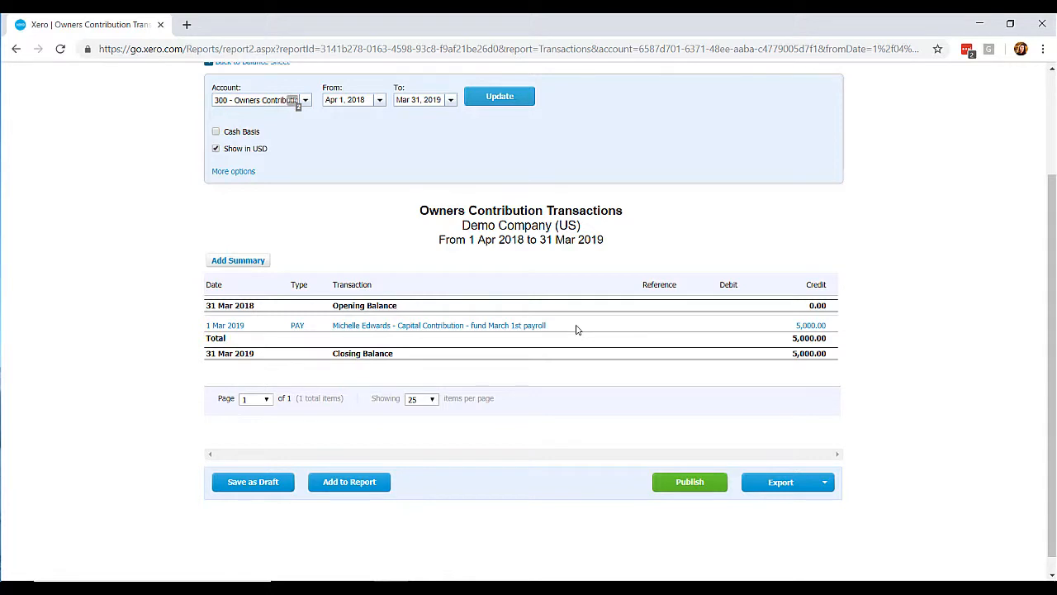
mouse_move(560, 332)
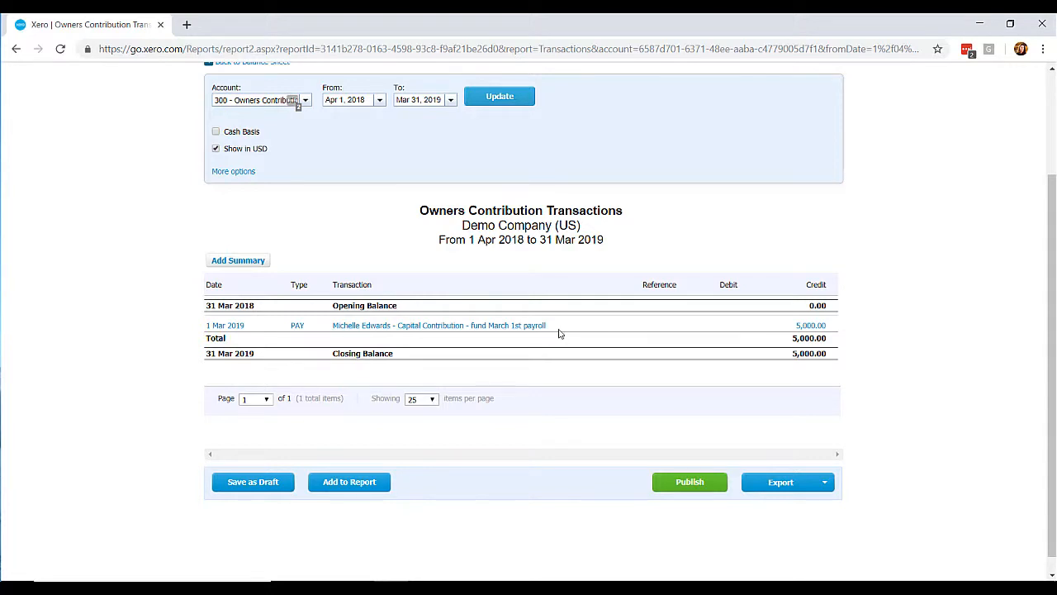
mouse_move(563, 348)
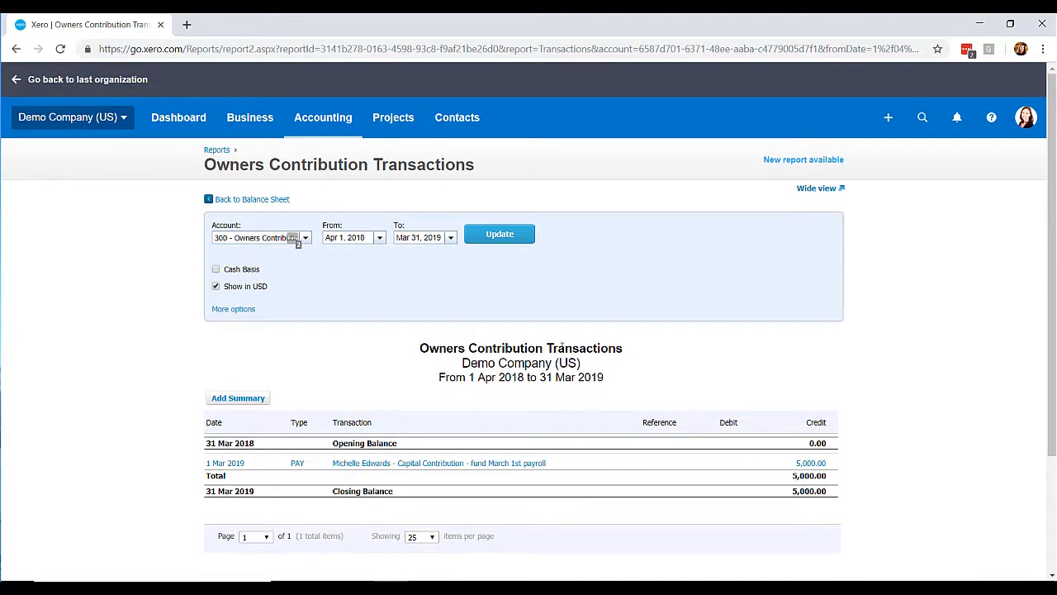
mouse_move(531, 289)
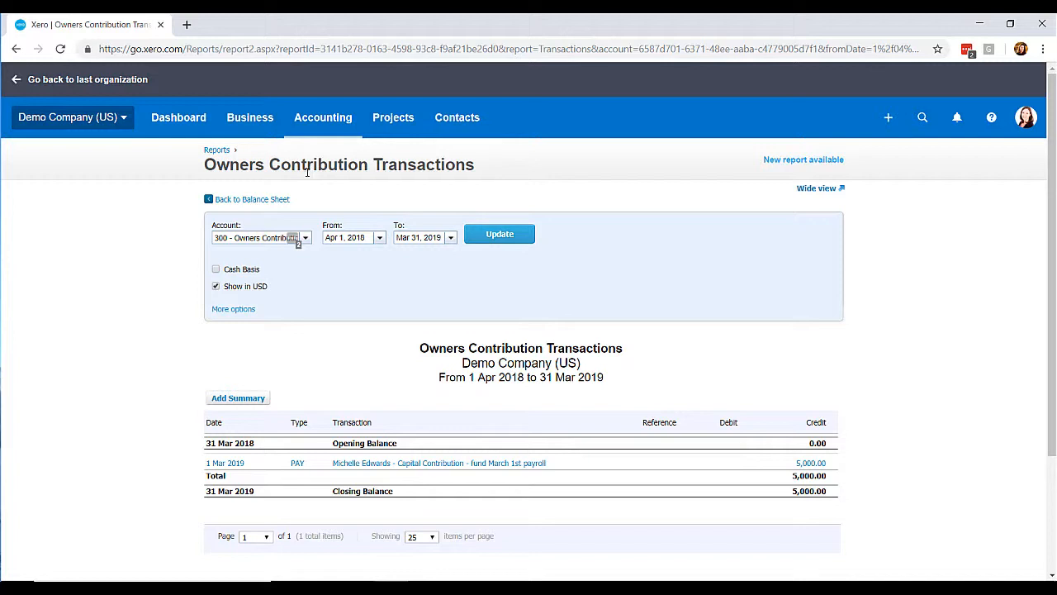
- Go back to the Demo Company dashboard after reviewing the Owners Contribution transactions
left_click(178, 117)
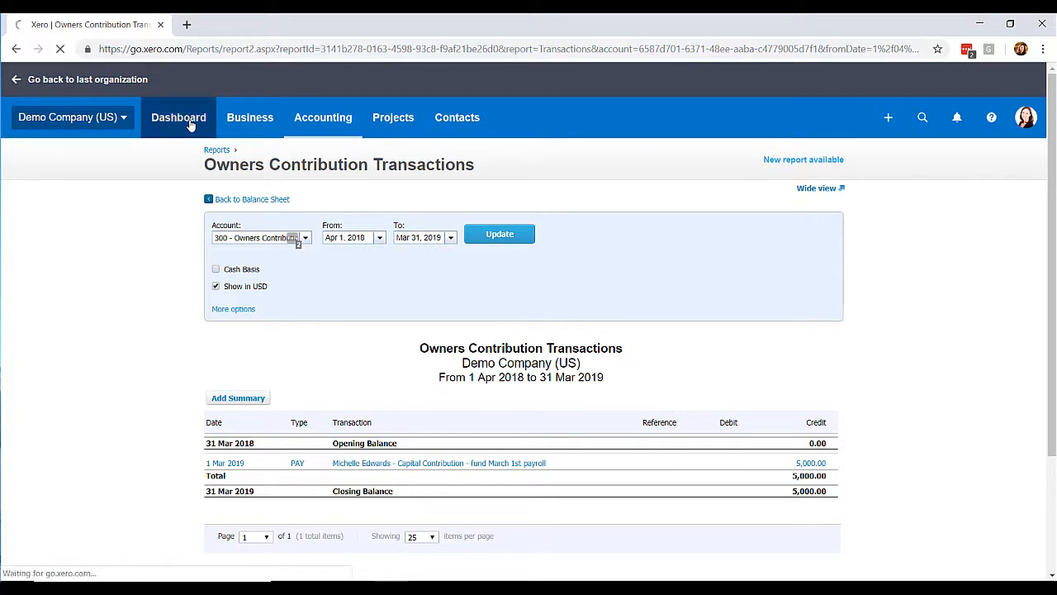
left_click(179, 117)
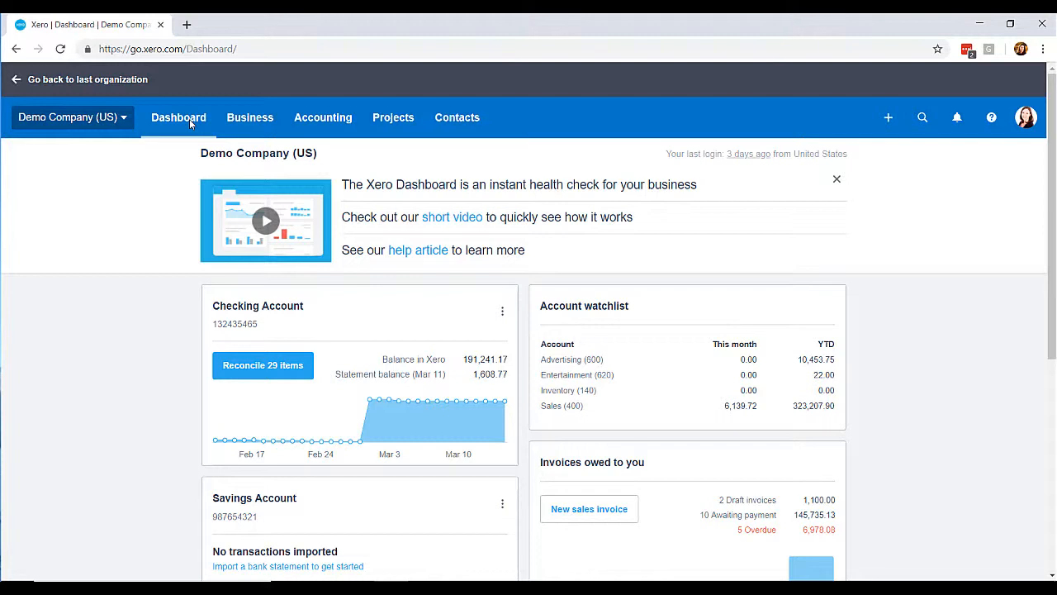
mouse_move(189, 123)
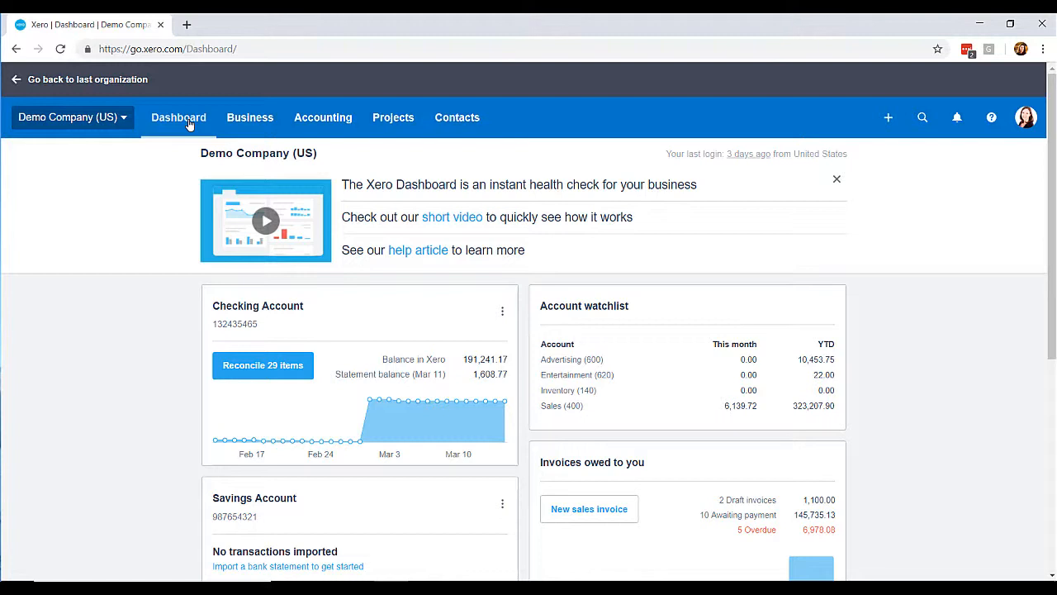
mouse_move(239, 132)
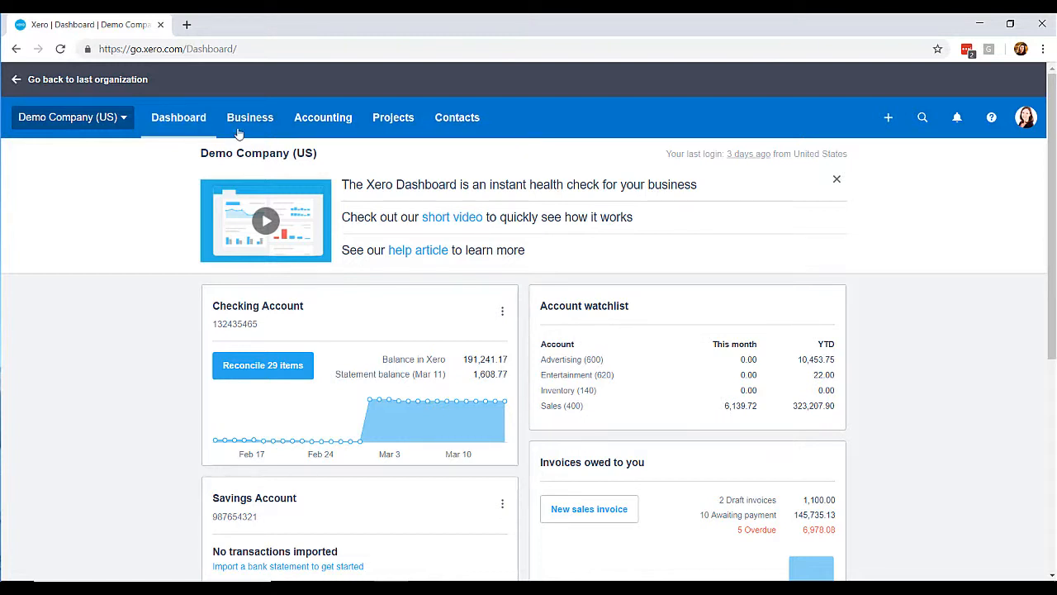
mouse_move(222, 132)
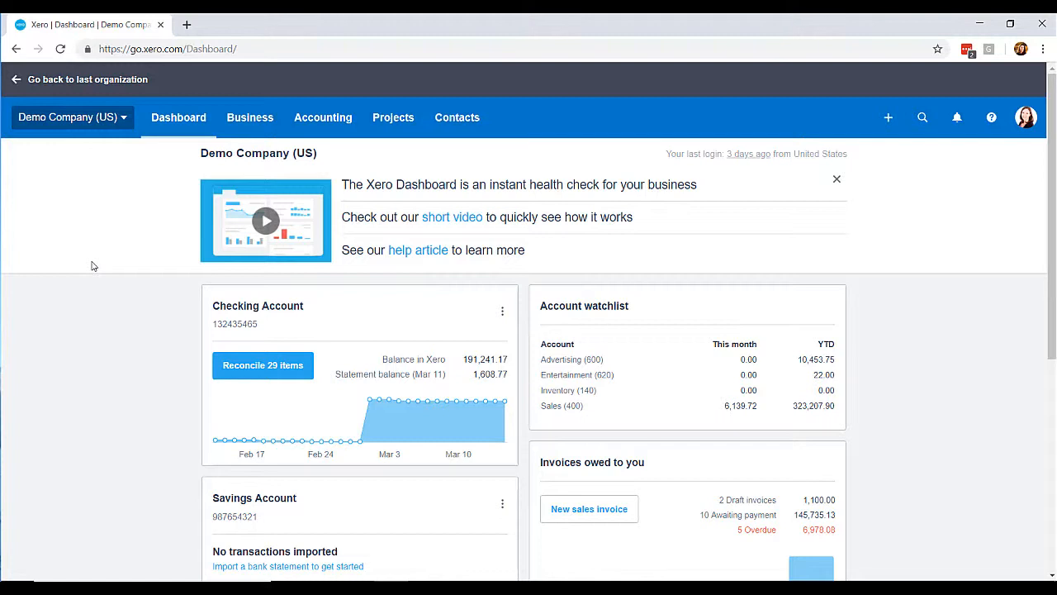
mouse_move(112, 271)
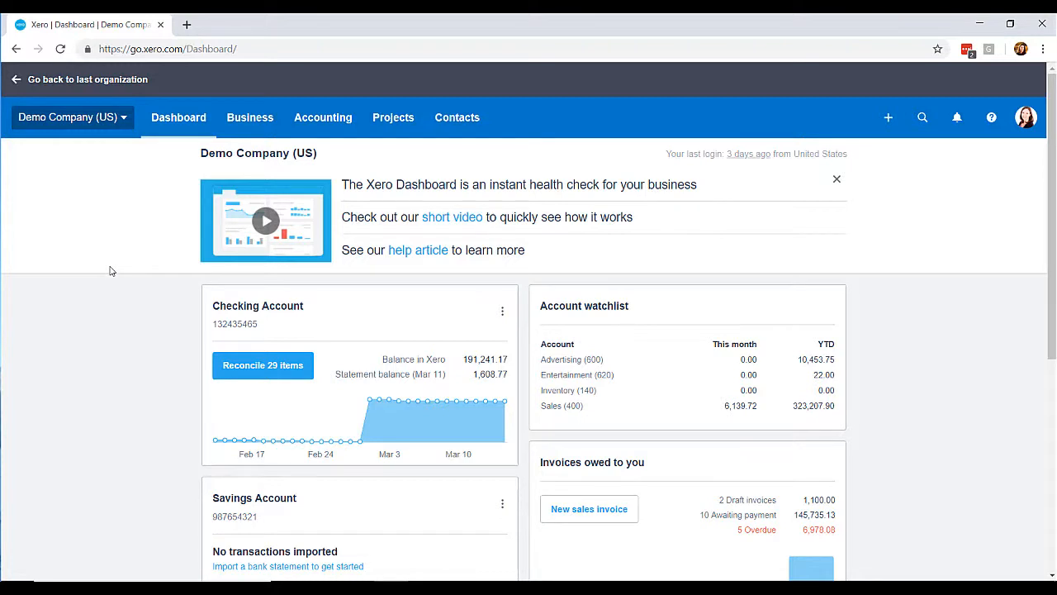
mouse_move(502, 314)
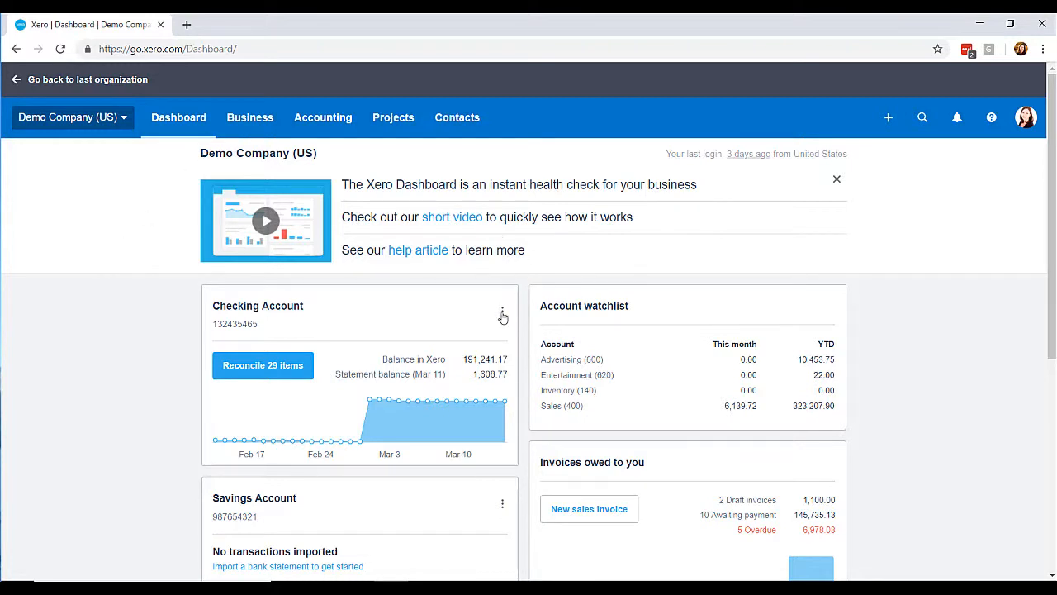
left_click(502, 313)
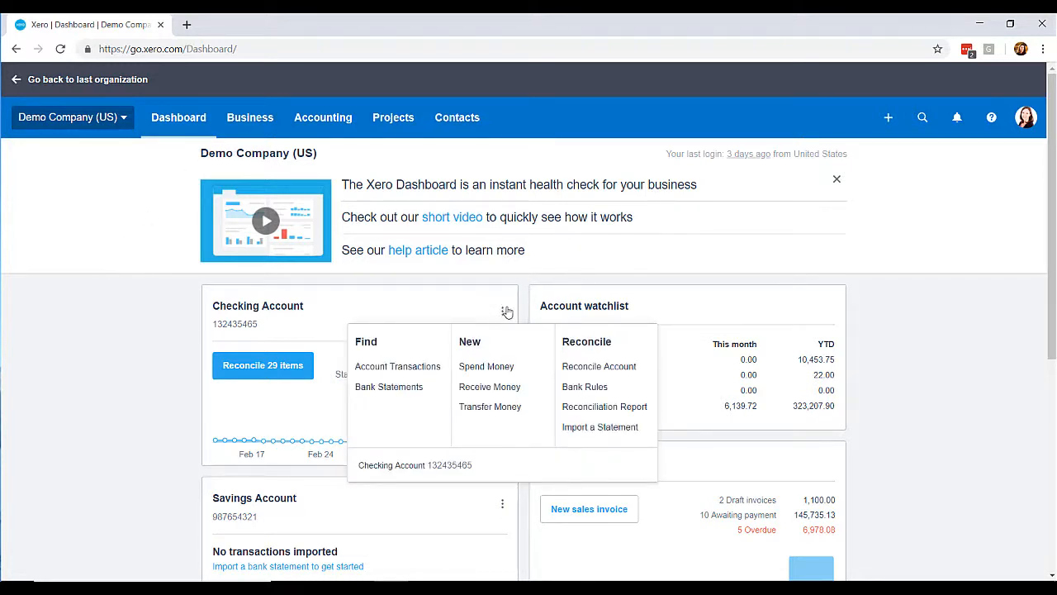
mouse_move(485, 387)
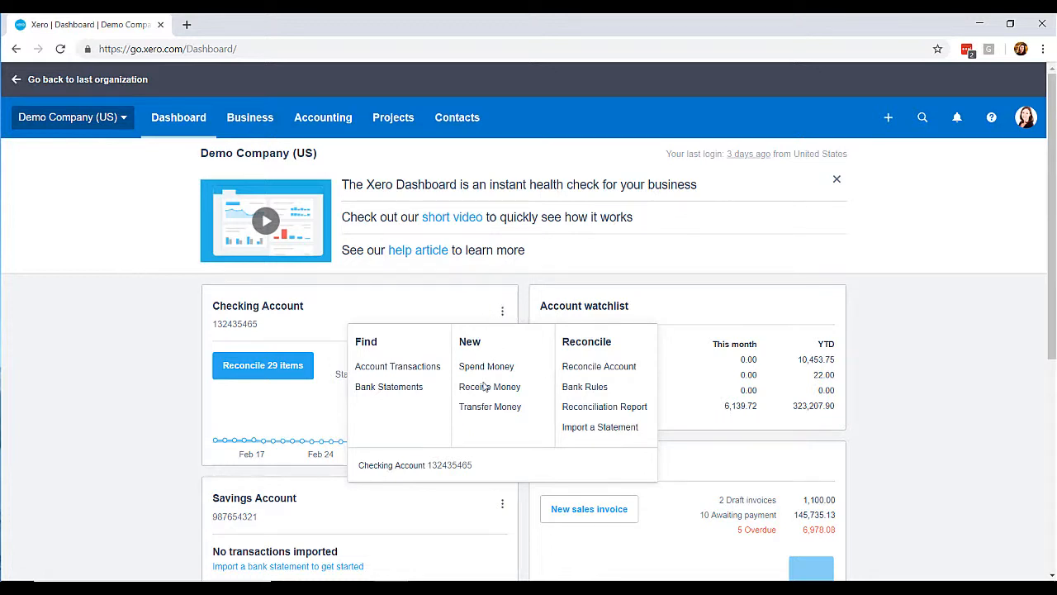
left_click(485, 366)
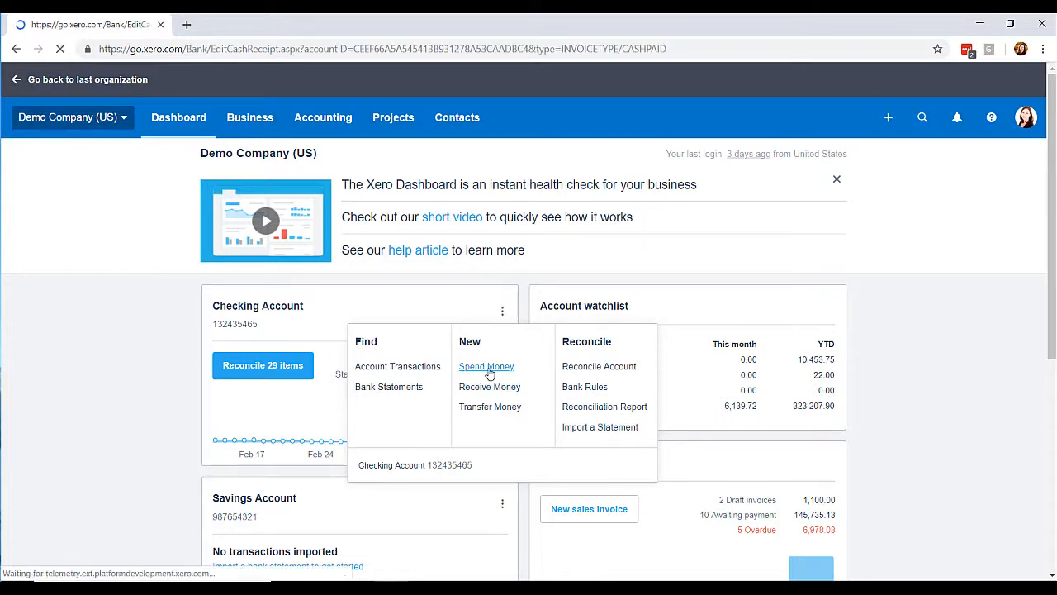
left_click(487, 367)
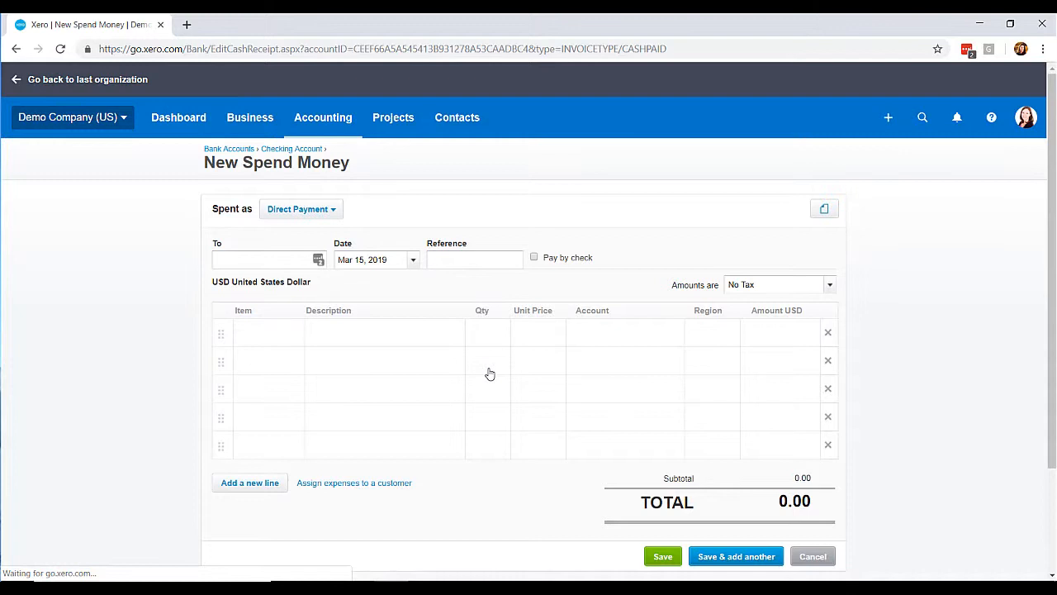
type("michelle Edwards")
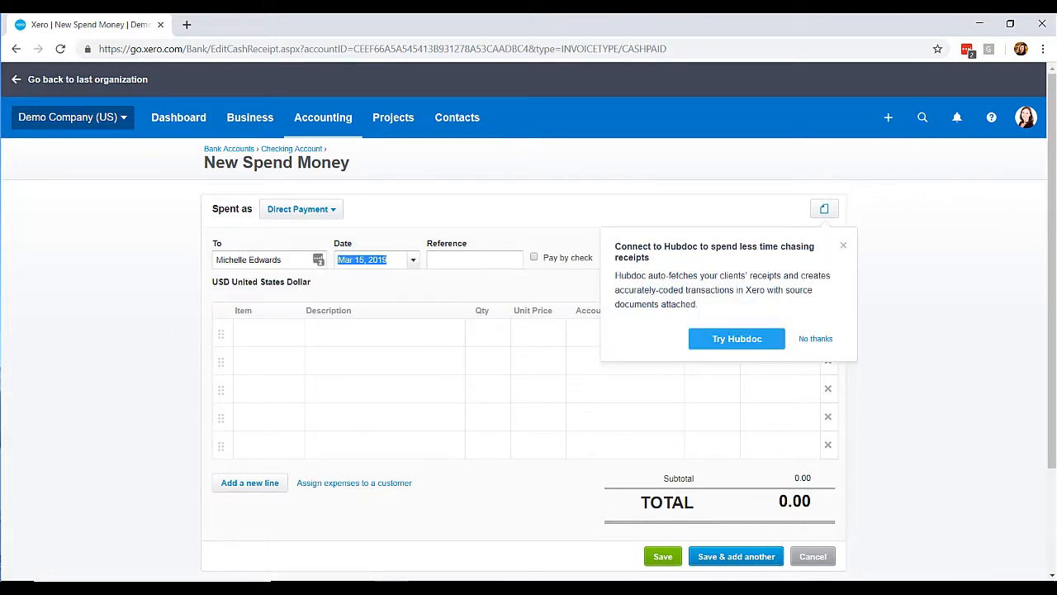
left_click(474, 260)
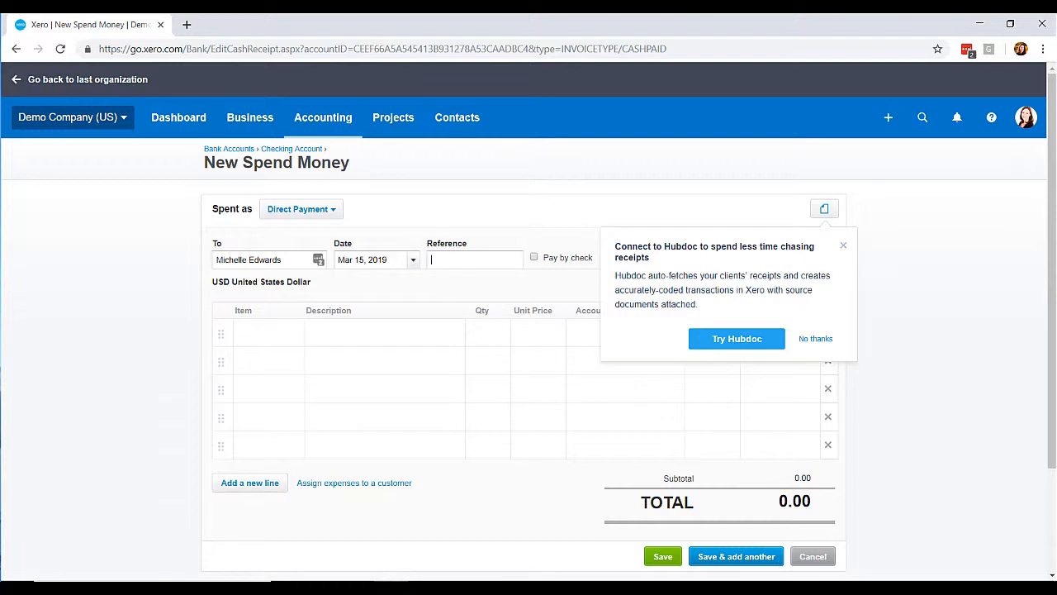
- Add an Owner Draw line of 150,000.00 coded to 310 - Owners Draw and save
left_click(384, 331)
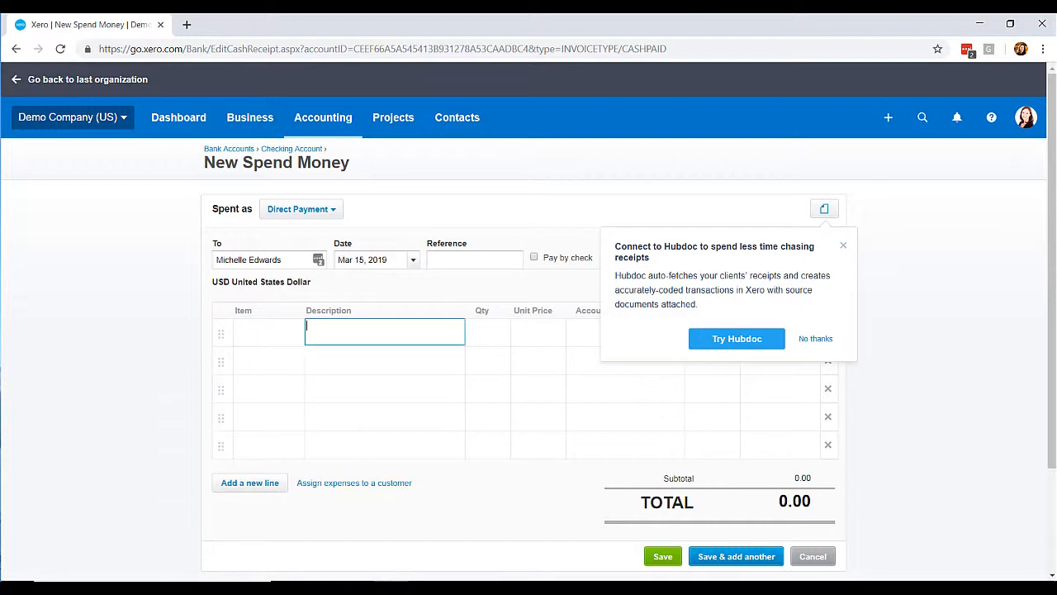
type("Owner Draw")
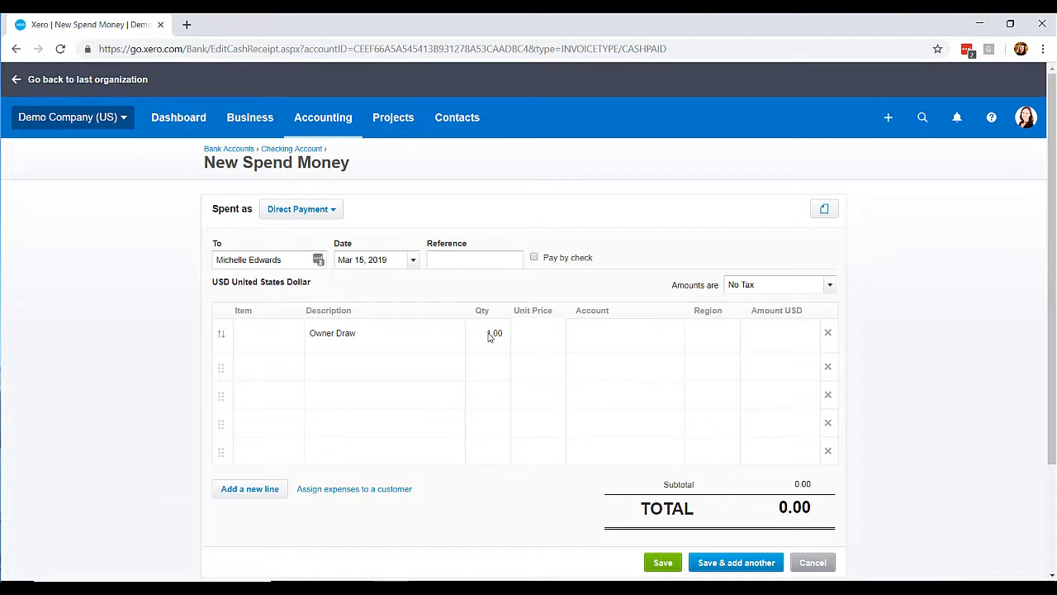
type("150000.00")
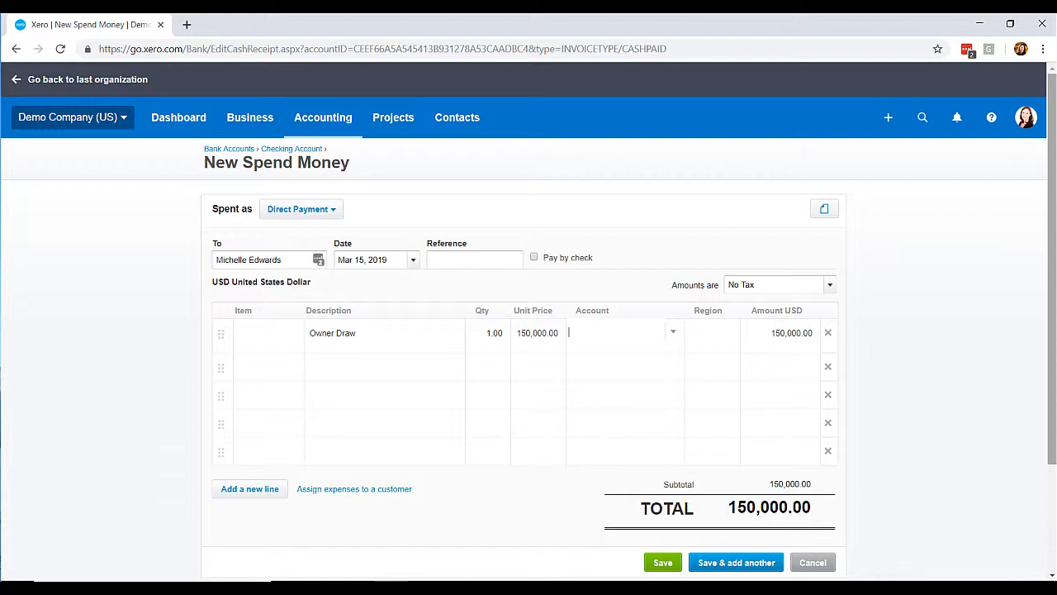
type("owner")
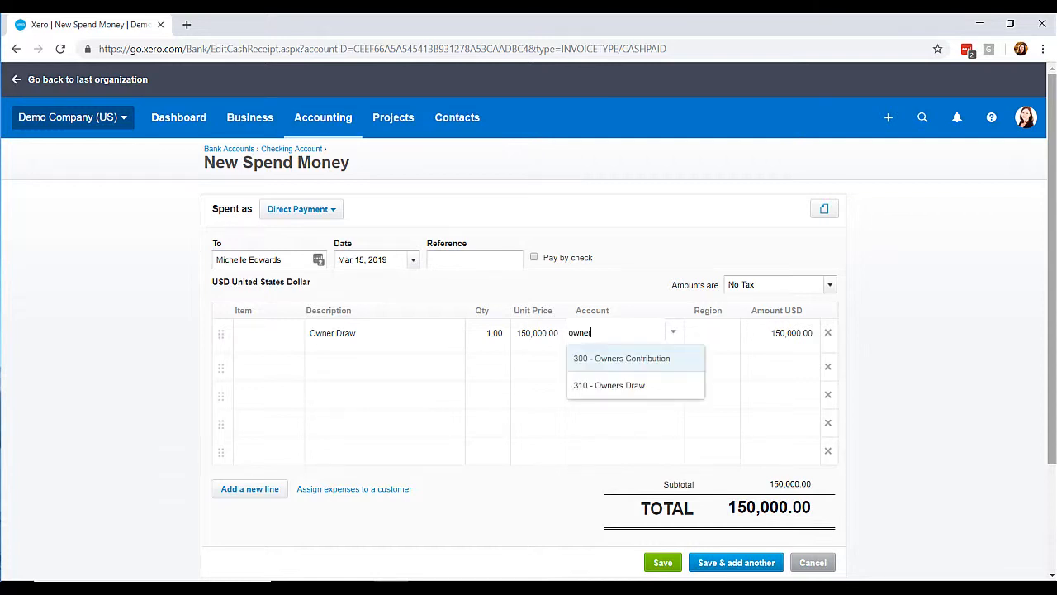
left_click(608, 384)
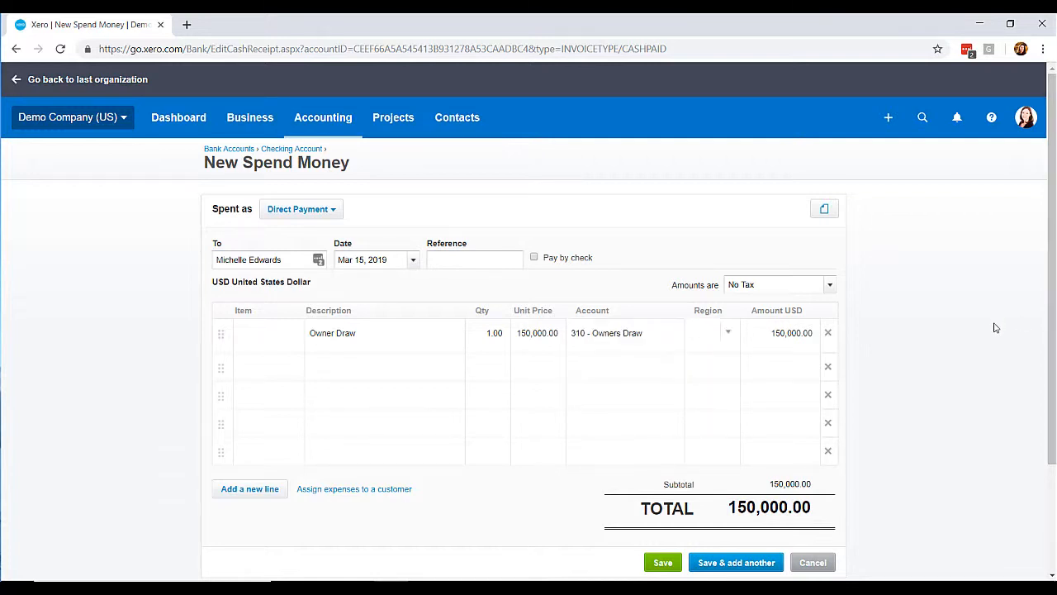
scroll("down", 3)
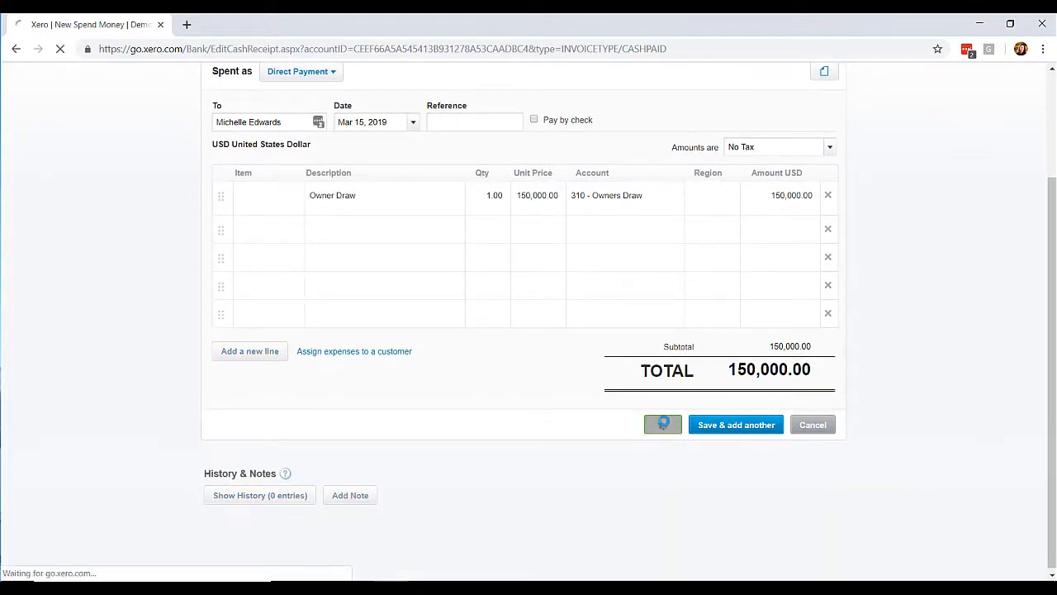
left_click(736, 424)
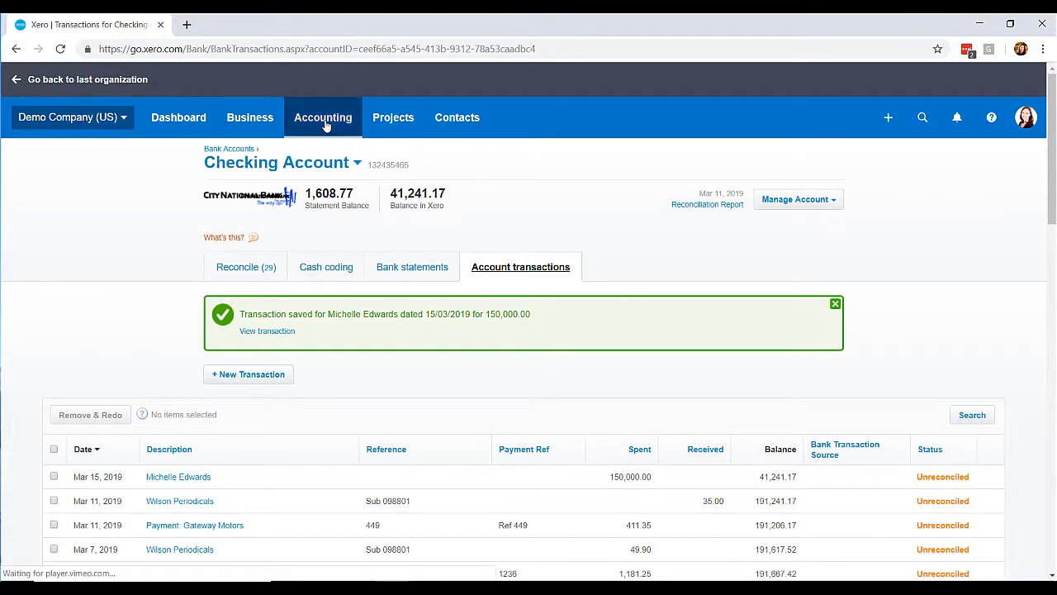
- Open the Balance Sheet report and scroll to Equity showing Owners Draw (150,000.00)
left_click(322, 117)
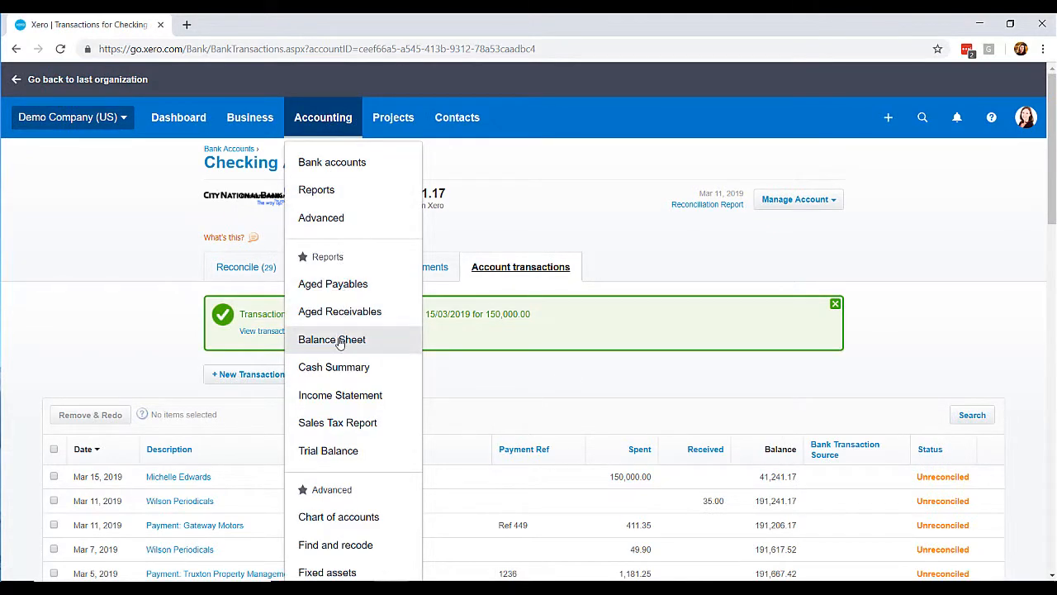
left_click(331, 339)
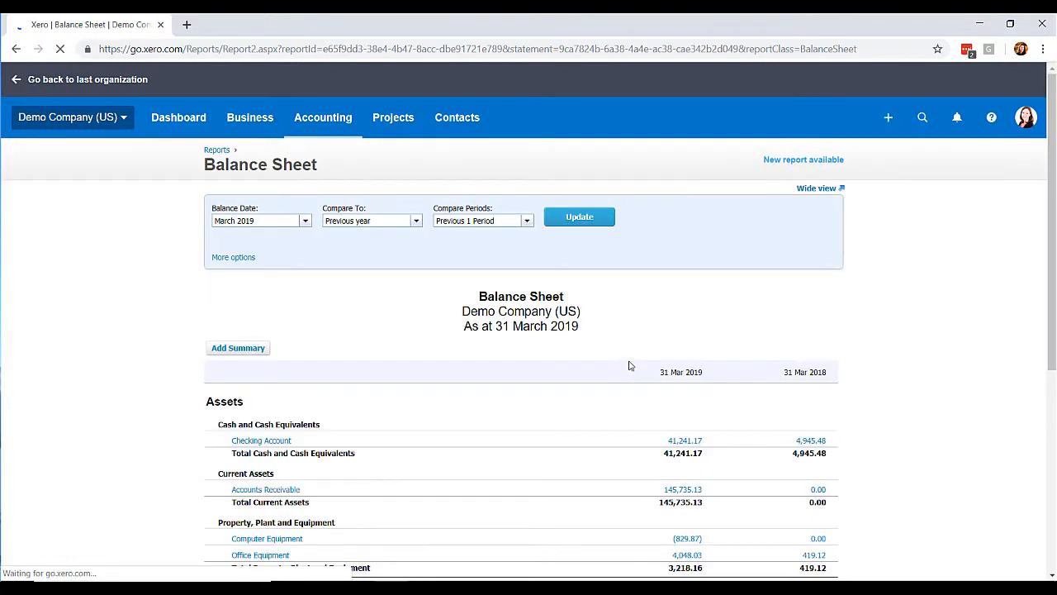
scroll("down", 3)
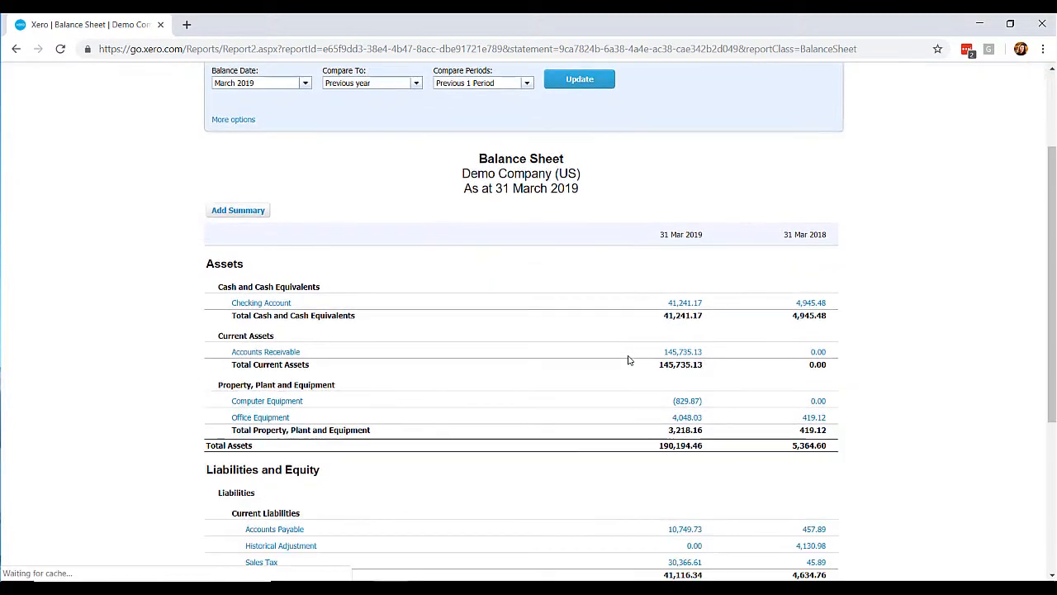
scroll("down", 3)
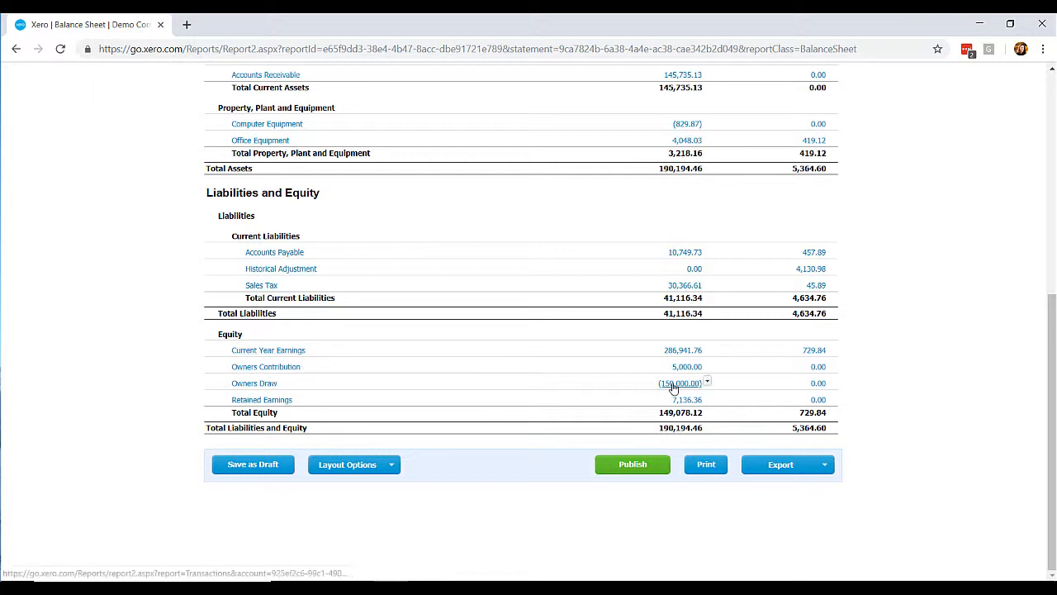
- Drill into the (150,000.00) Owners Draw amount to list its 15 Mar 2019 transaction
left_click(677, 382)
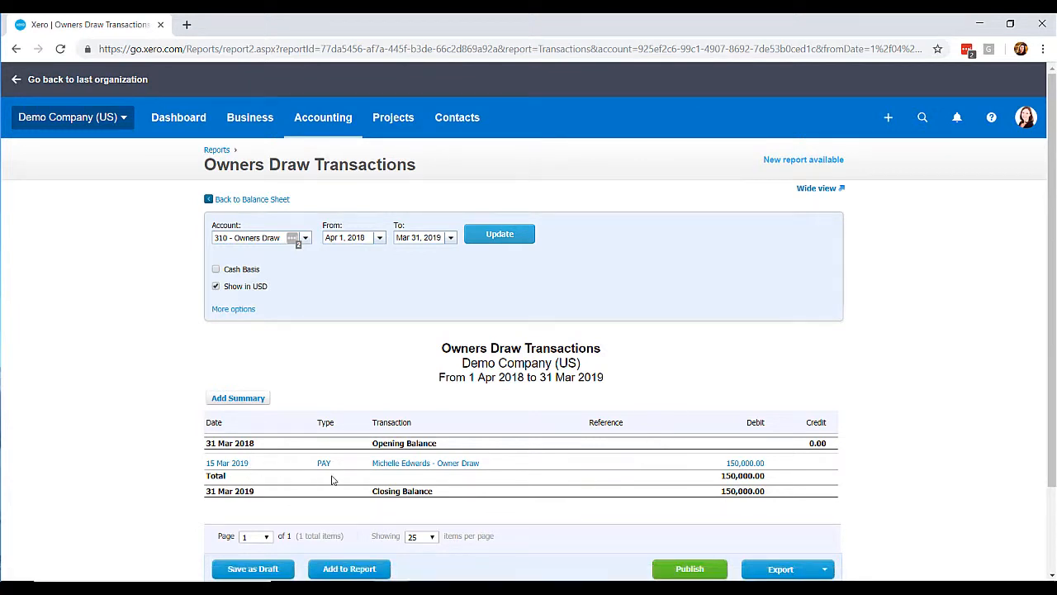
mouse_move(509, 473)
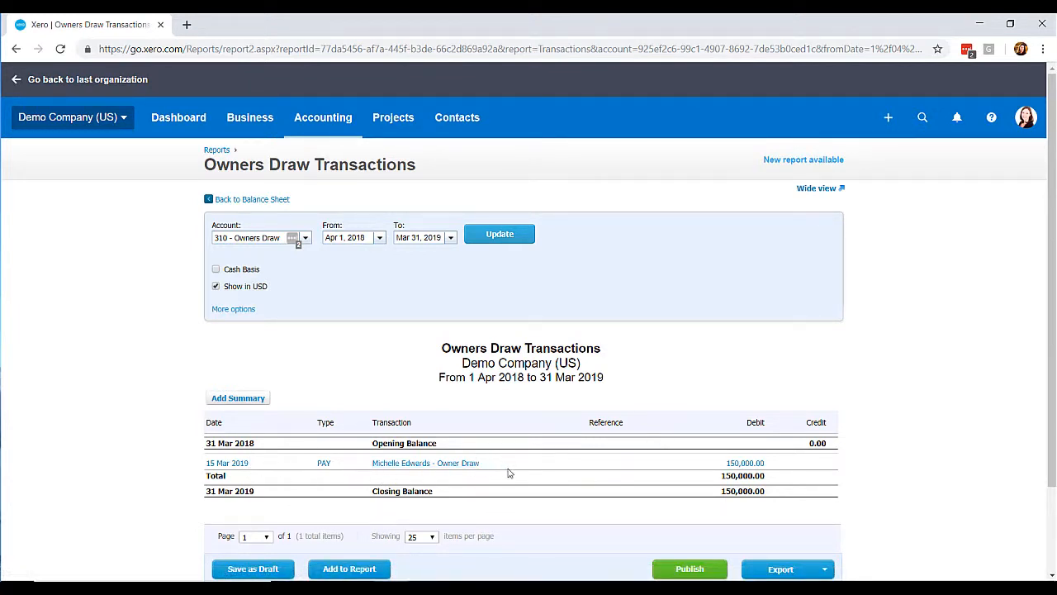
mouse_move(733, 457)
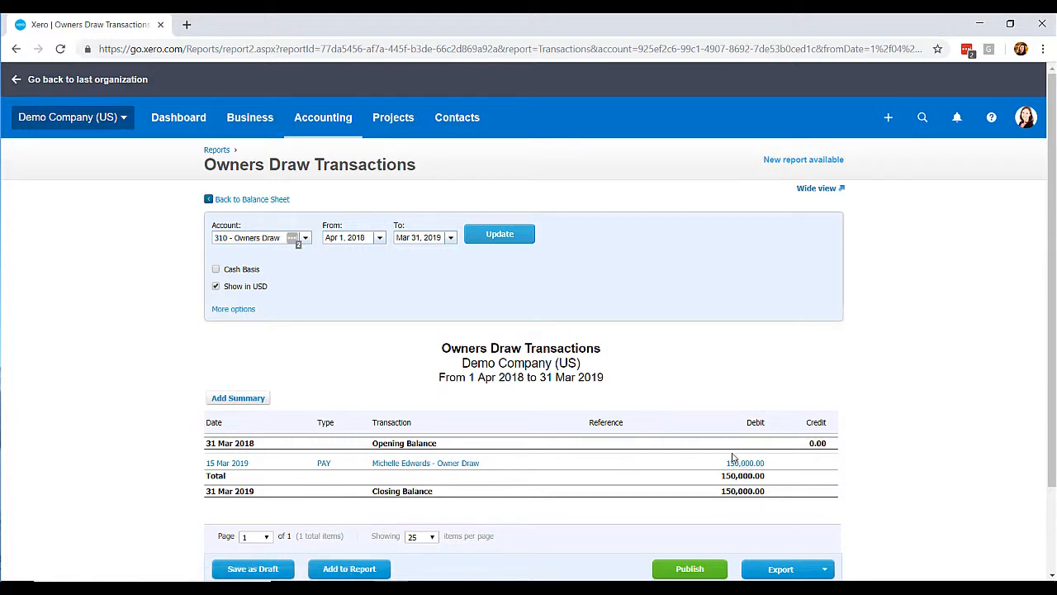
mouse_move(281, 203)
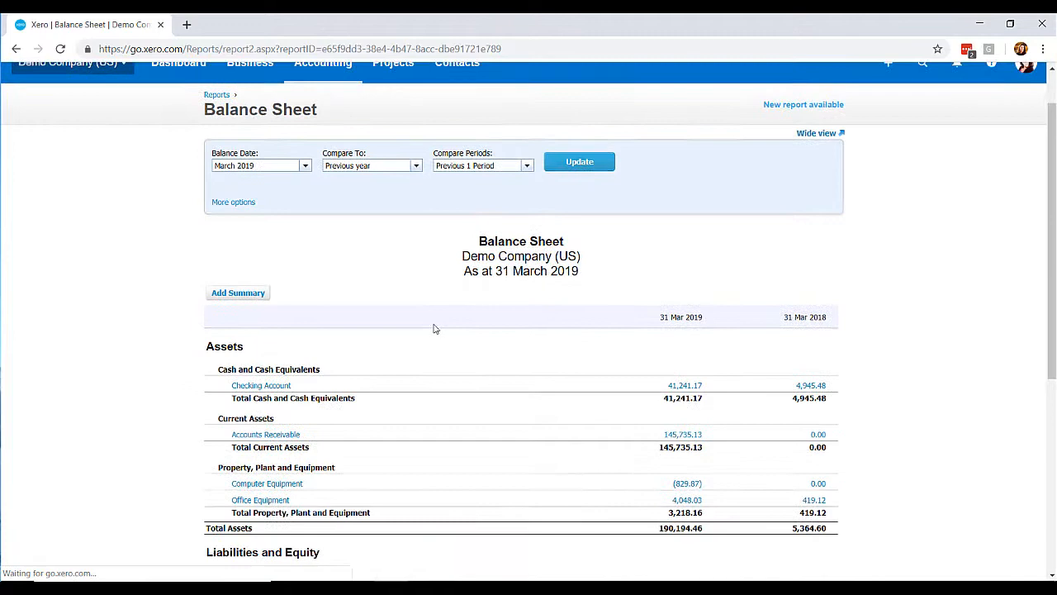
- Scroll the Balance Sheet to Equity: Owners Contribution 5,000.00, Owners Draw (150,000.00)
scroll("down", 3)
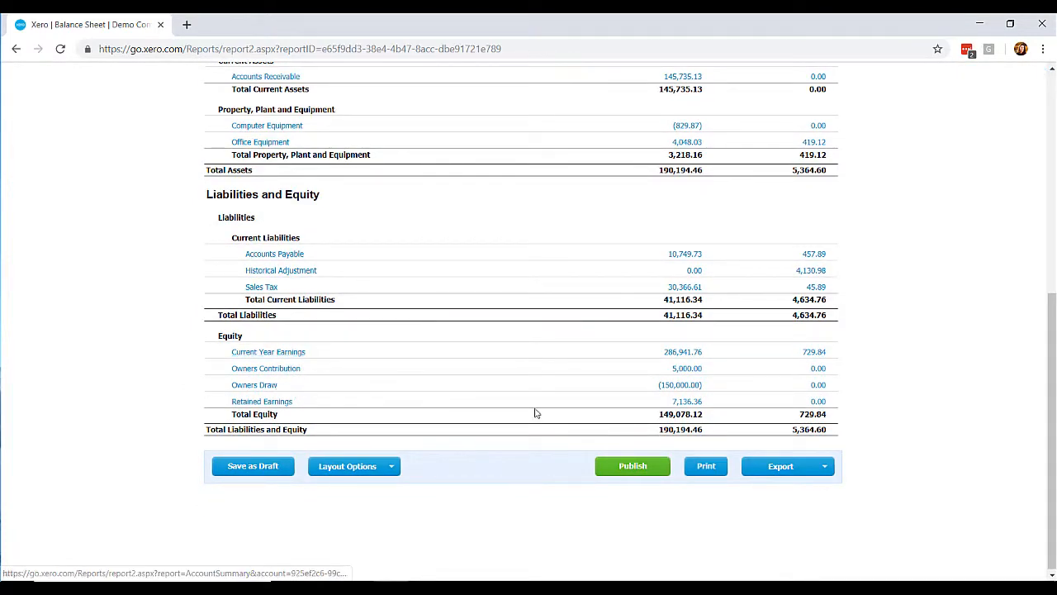
mouse_move(317, 369)
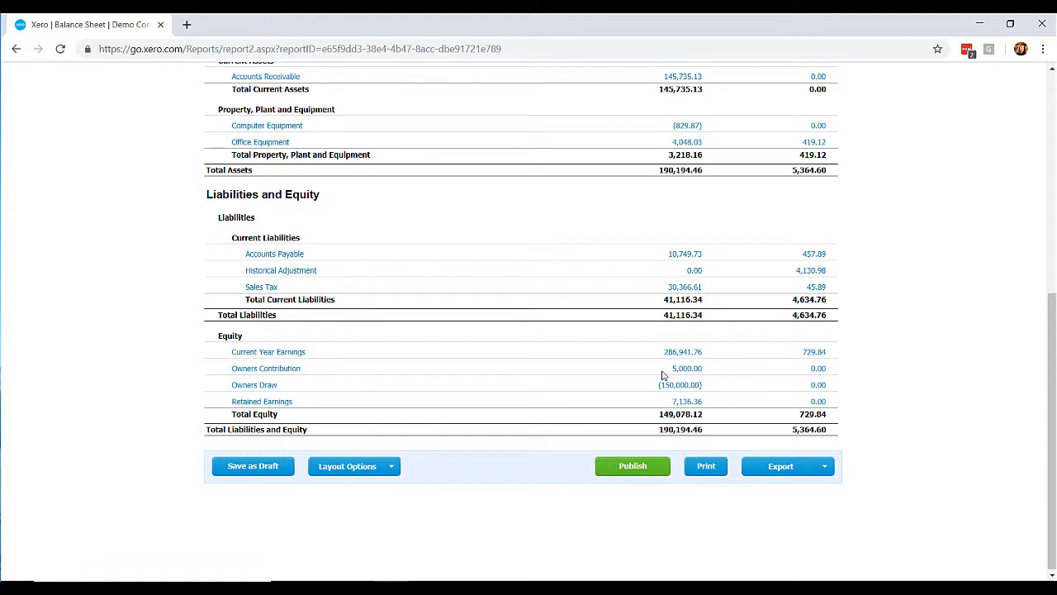
mouse_move(646, 391)
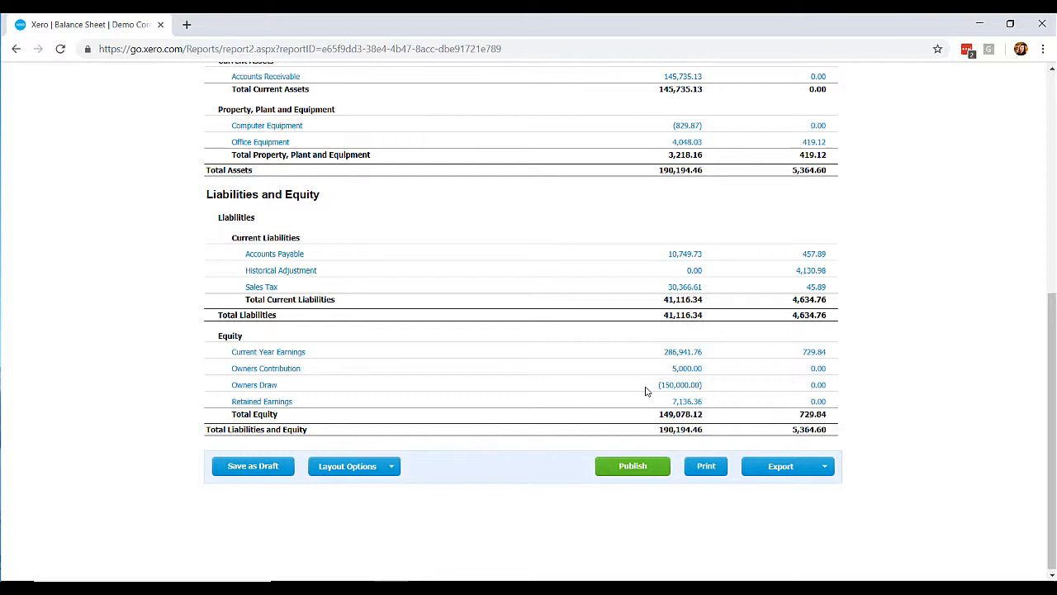
mouse_move(695, 347)
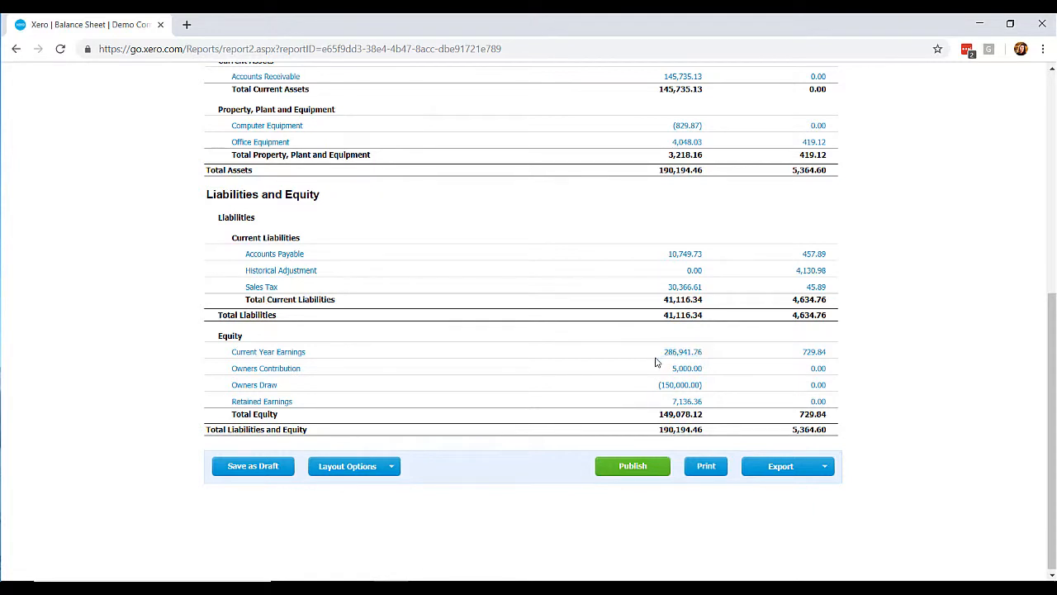
mouse_move(677, 355)
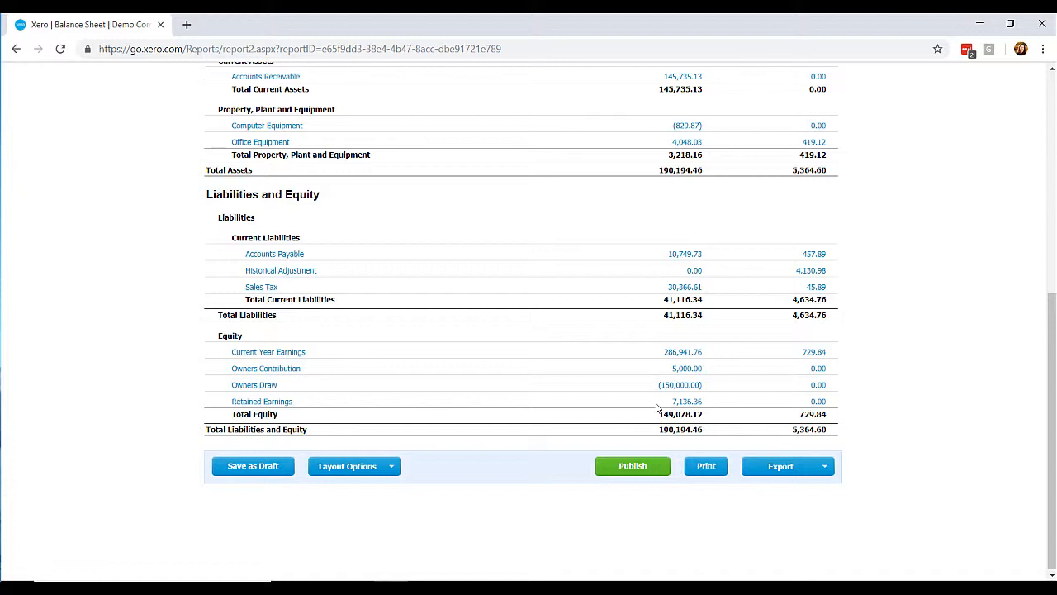
mouse_move(637, 376)
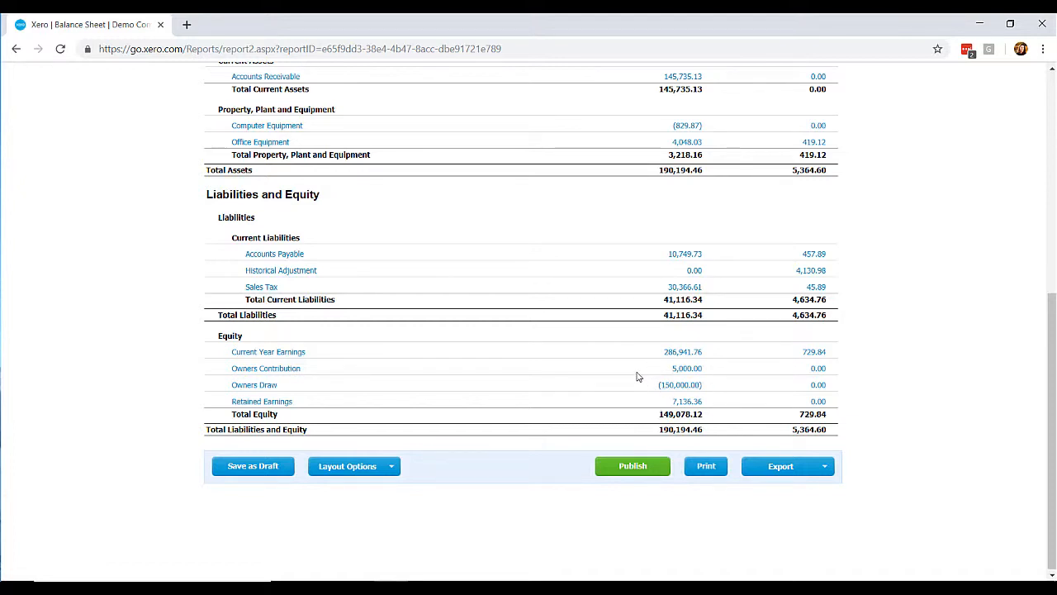